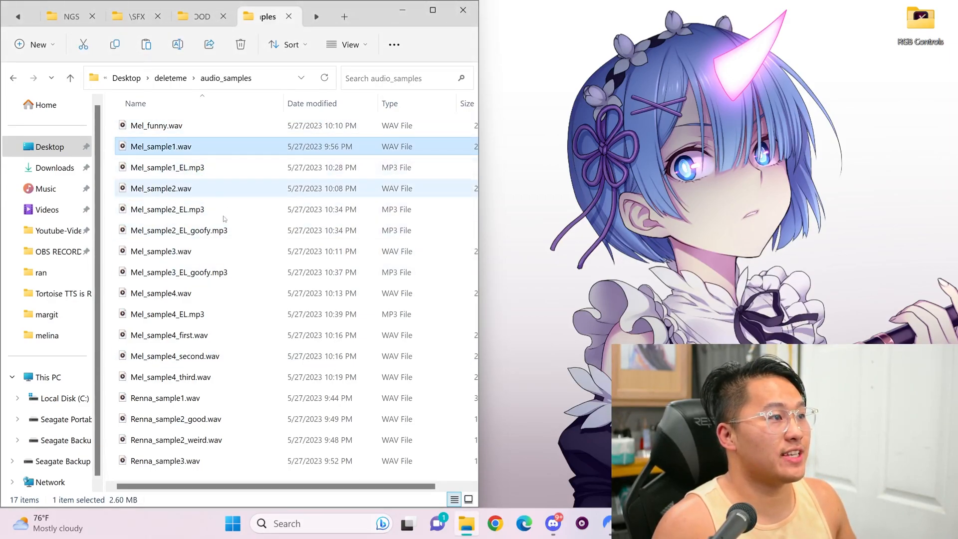
Play Mel_sample1.wav, then Mel_sample2_EL, in Windows Media Player to compare voices
{"action": "left_click", "coordinate": [168, 168]}
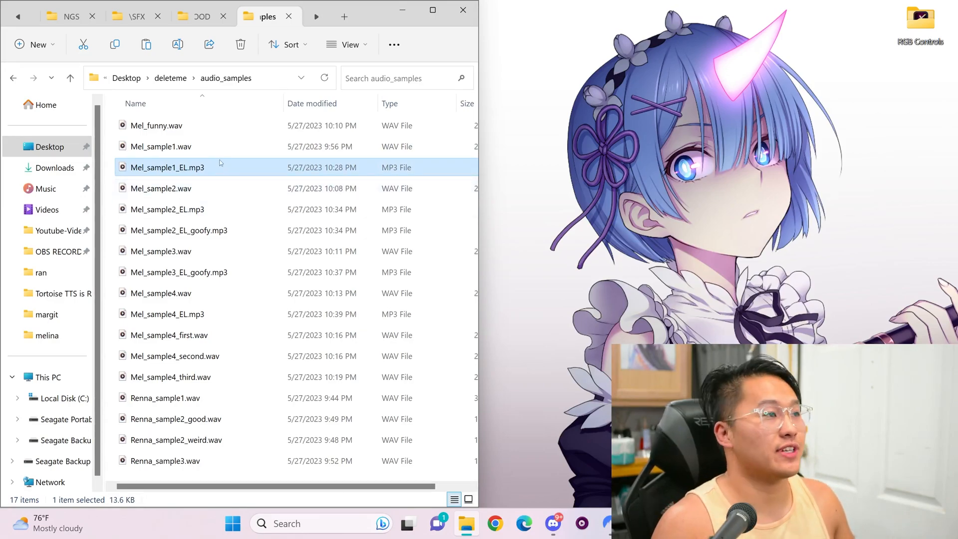
{"action": "left_click", "coordinate": [161, 146]}
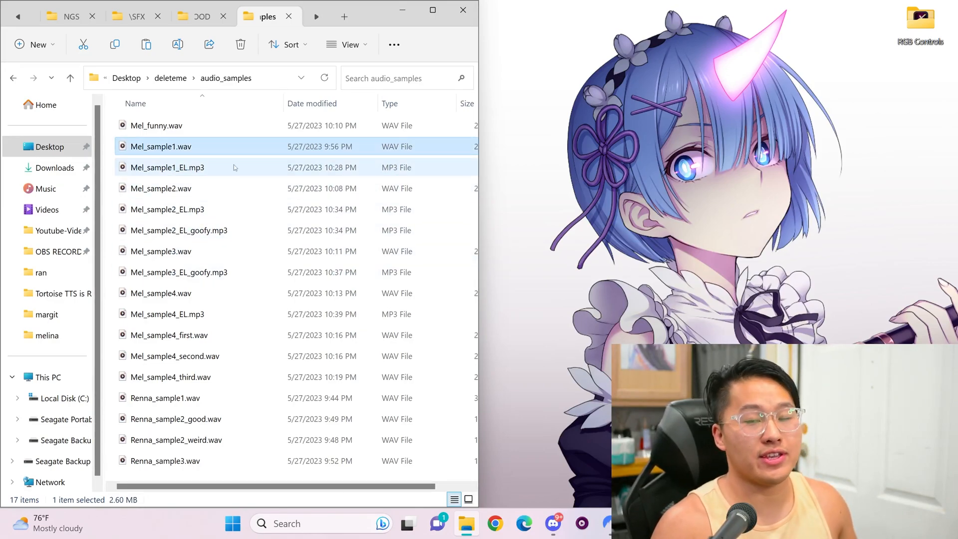
{"action": "mouse_move", "coordinate": [234, 168]}
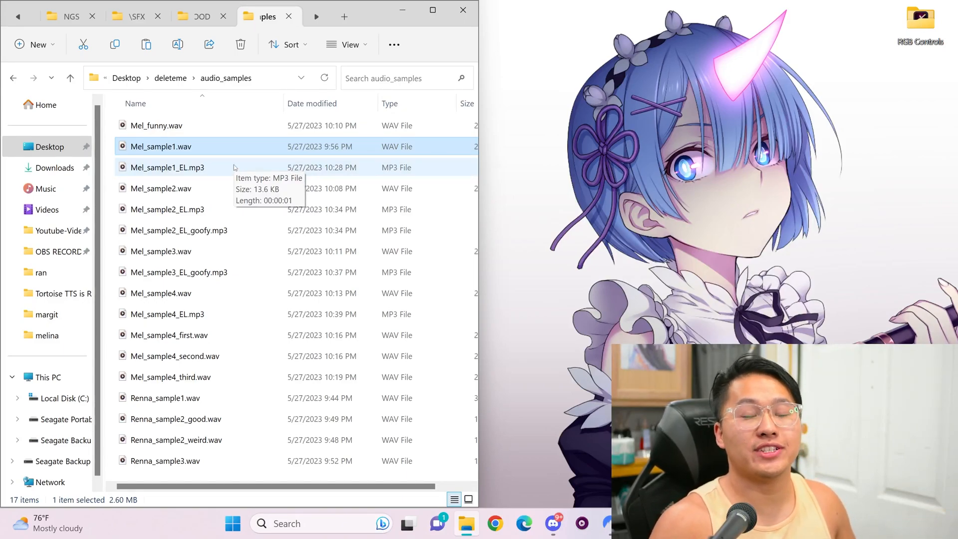
{"action": "double_click", "coordinate": [161, 147]}
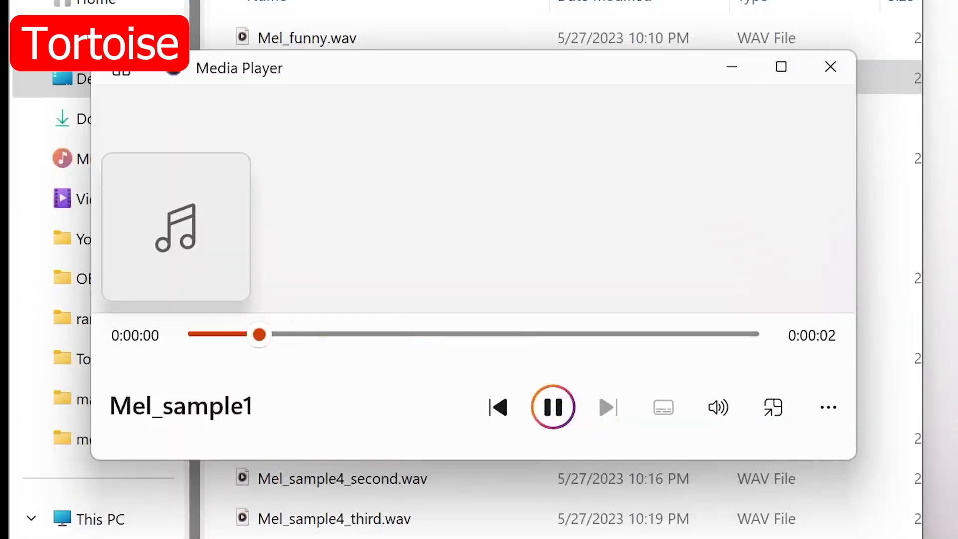
{"action": "left_click", "coordinate": [552, 407]}
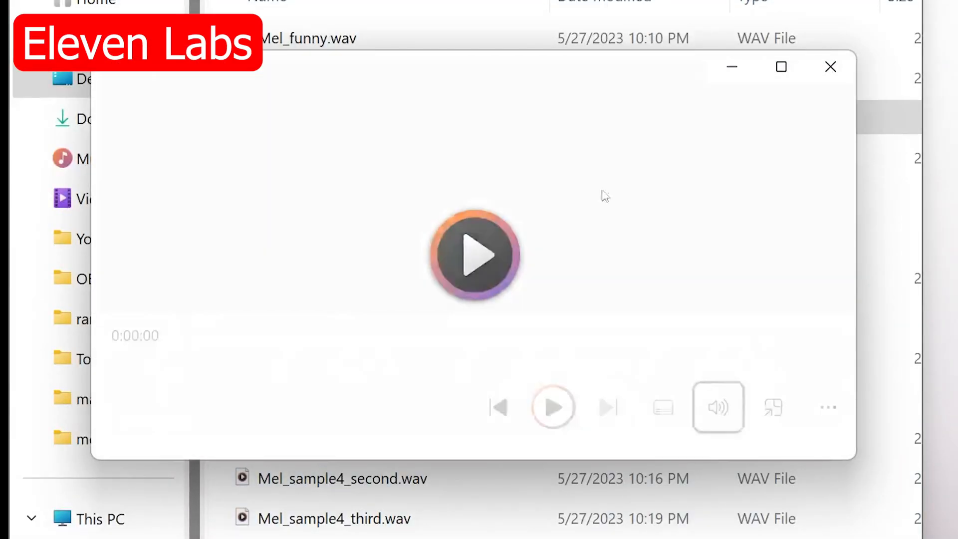
{"action": "left_click", "coordinate": [476, 254]}
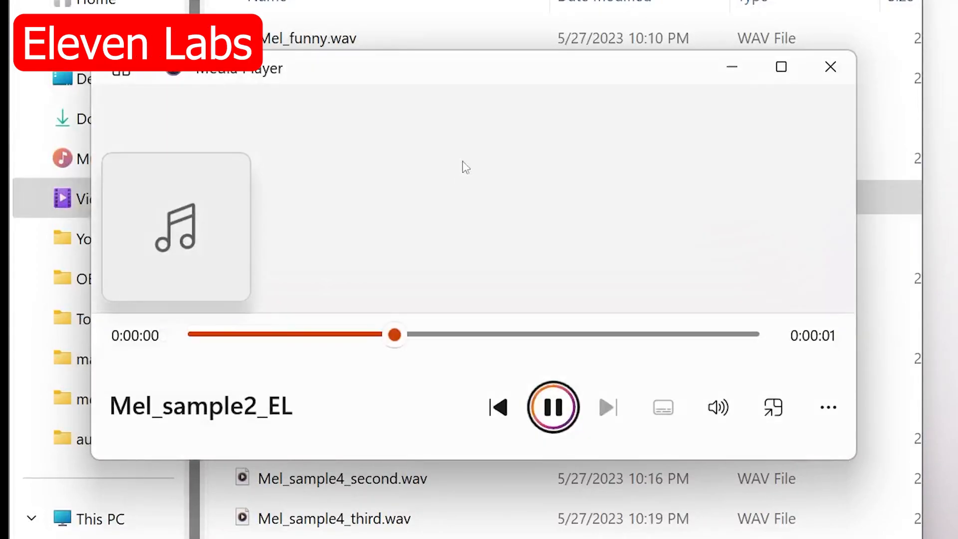
{"action": "left_click", "coordinate": [607, 407]}
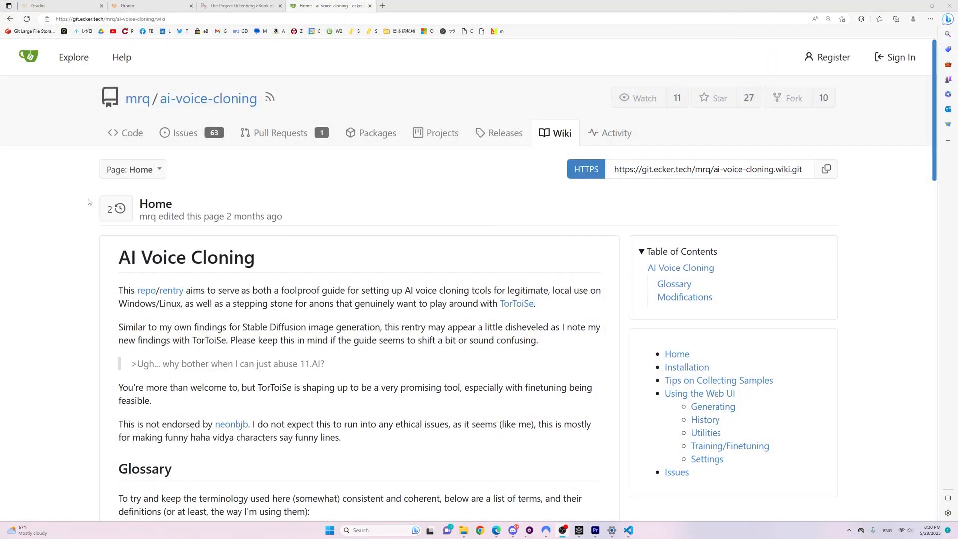
Scroll through the ai-voice-cloning wiki Home page
{"action": "scroll", "scroll_direction": "down", "scroll_amount": 3}
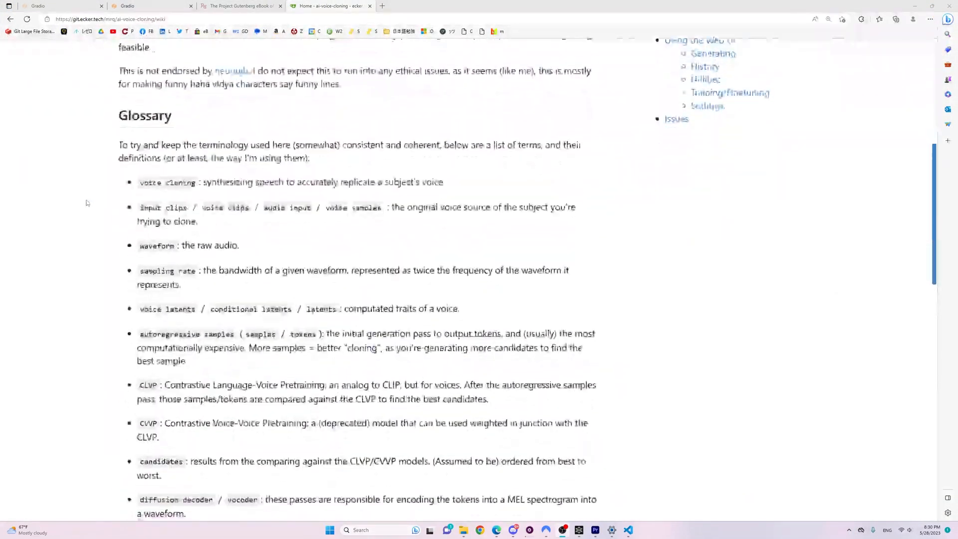
{"action": "scroll", "scroll_direction": "down", "scroll_amount": 3}
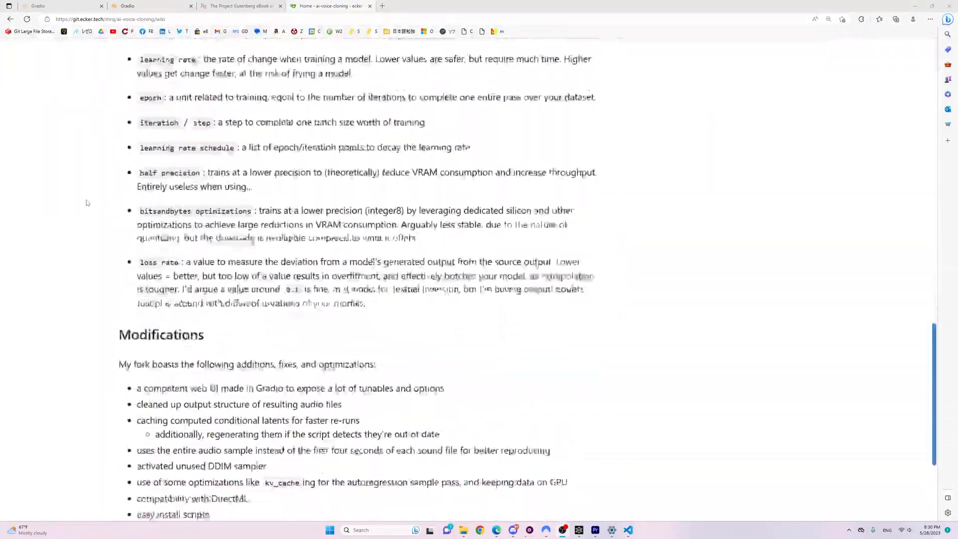
{"action": "scroll", "scroll_direction": "up", "scroll_amount": 3}
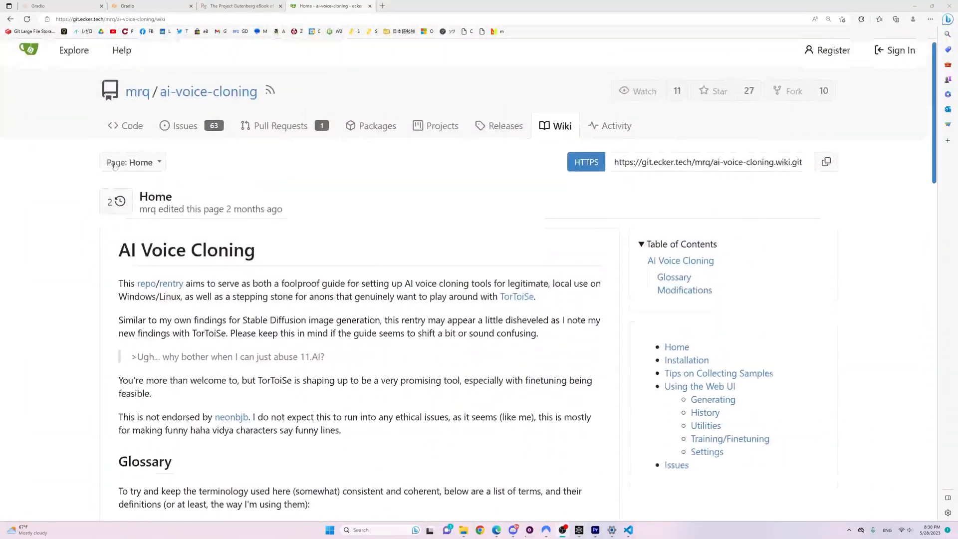
View the repository's Code tab and scroll down its file listing
{"action": "left_click", "coordinate": [131, 126]}
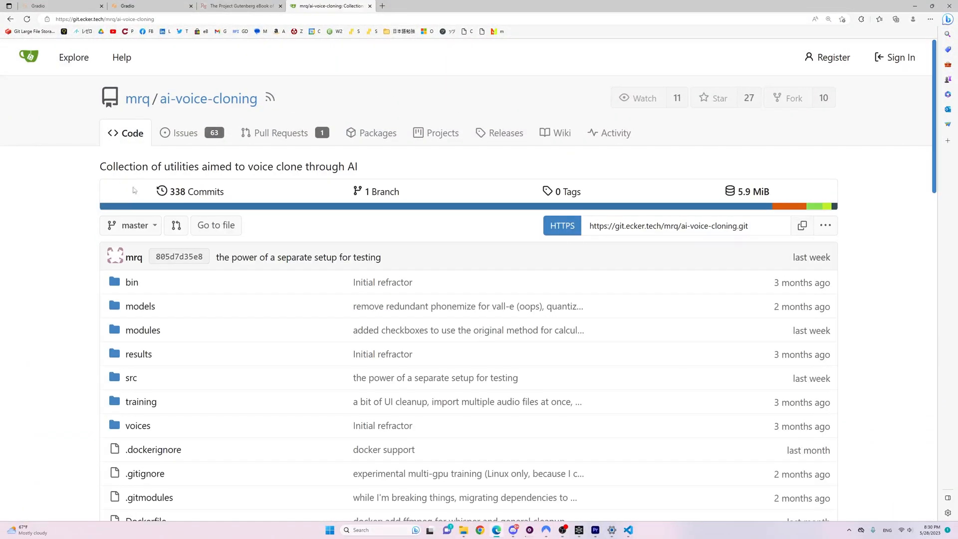
{"action": "scroll", "scroll_direction": "down", "scroll_amount": 3}
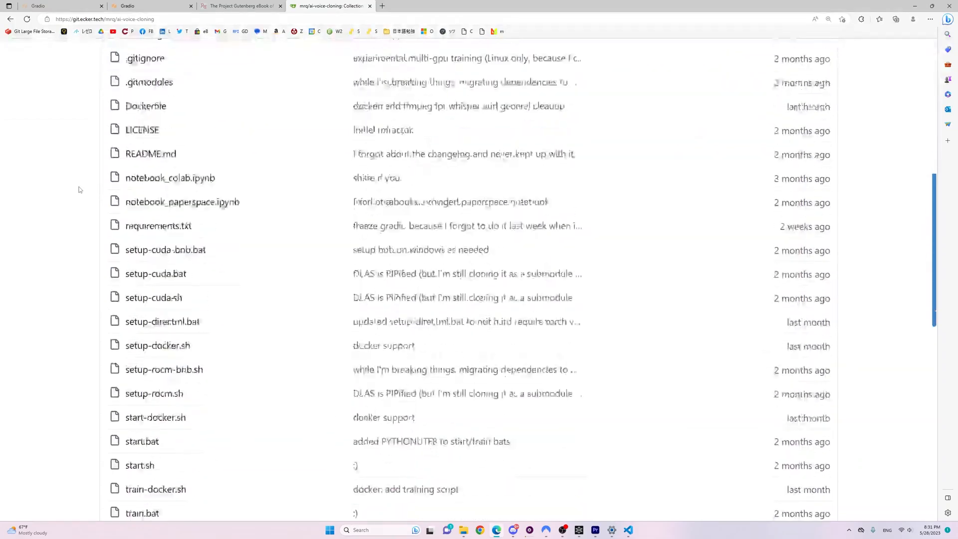
{"action": "scroll", "scroll_direction": "down", "scroll_amount": 3}
{"action": "type", "text": "12"}
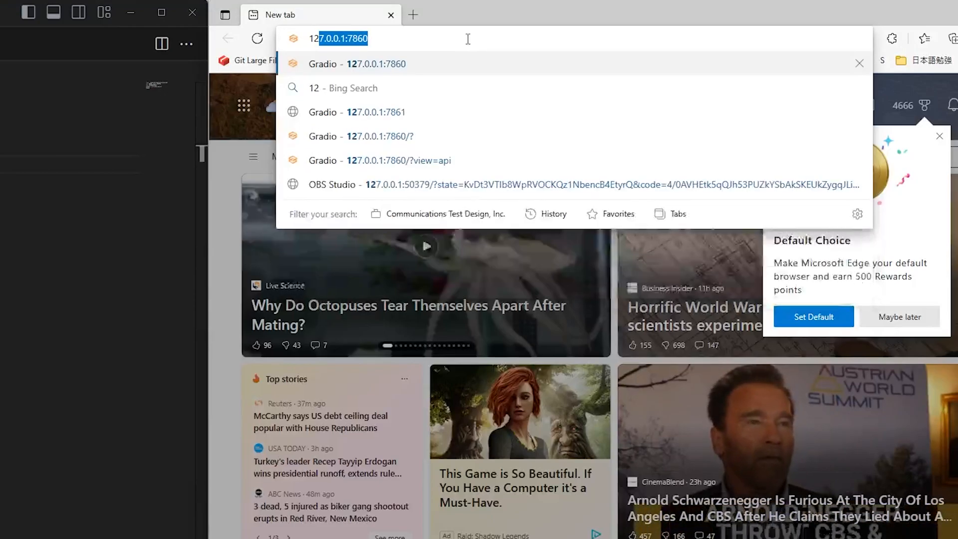
Load 127.0.0.1:7860 in a new Edge tab
{"action": "left_click", "coordinate": [356, 63]}
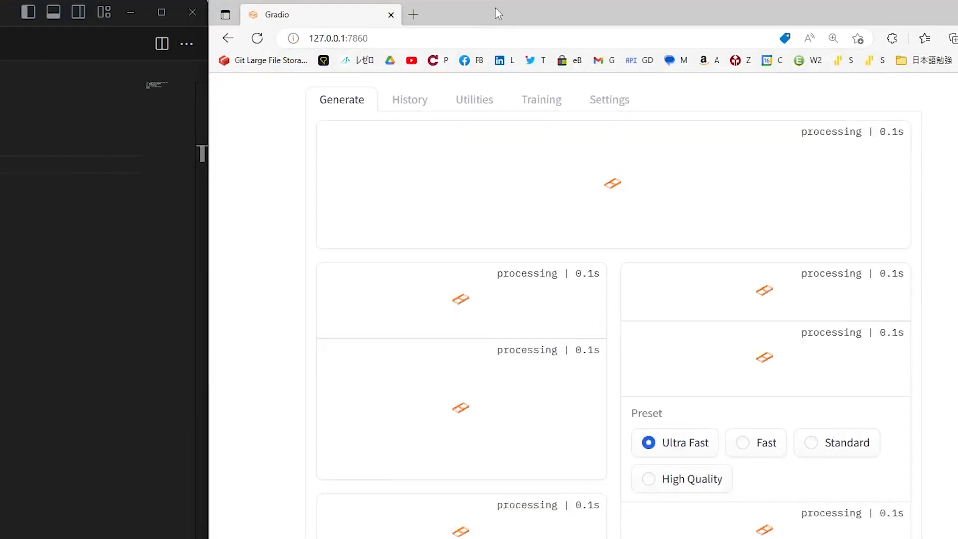
{"action": "left_click", "coordinate": [330, 38]}
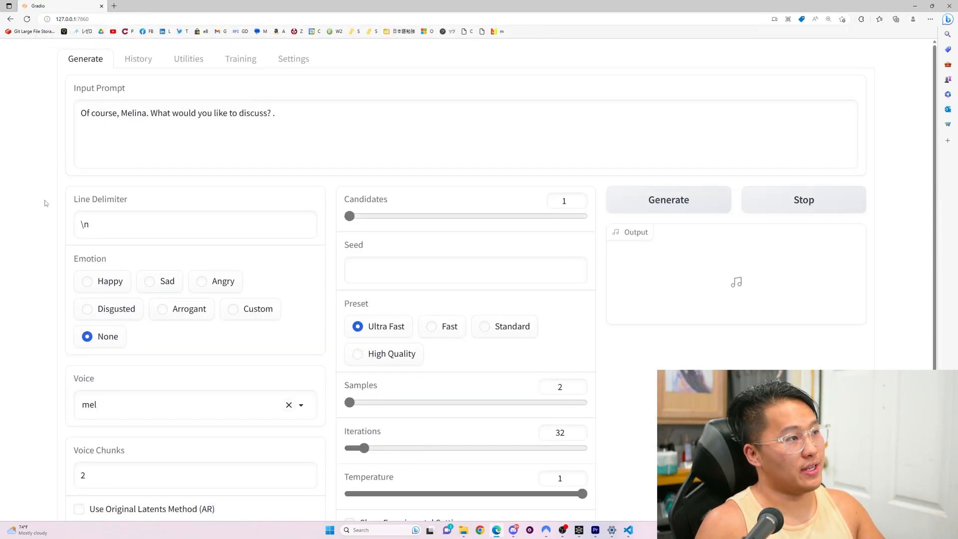
{"action": "mouse_move", "coordinate": [35, 212]}
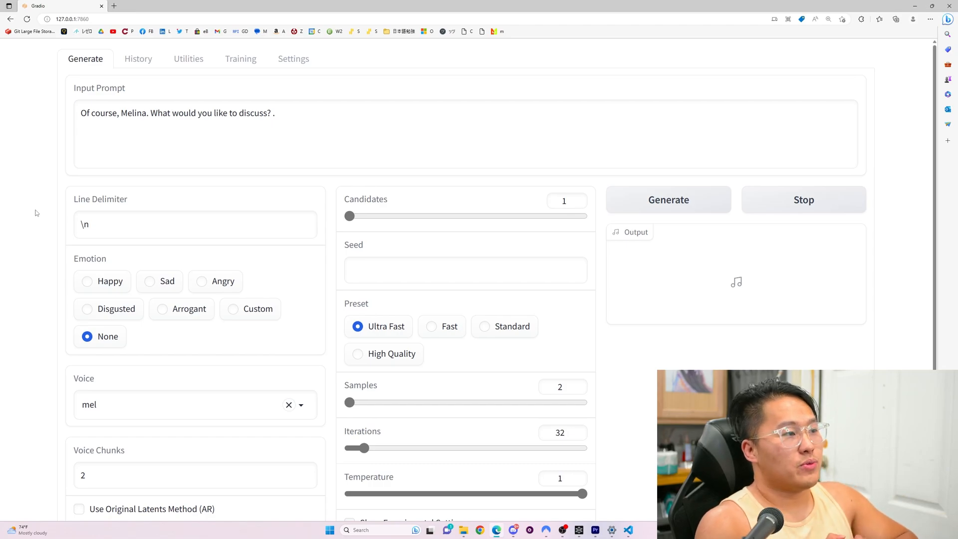
{"action": "mouse_move", "coordinate": [46, 181]}
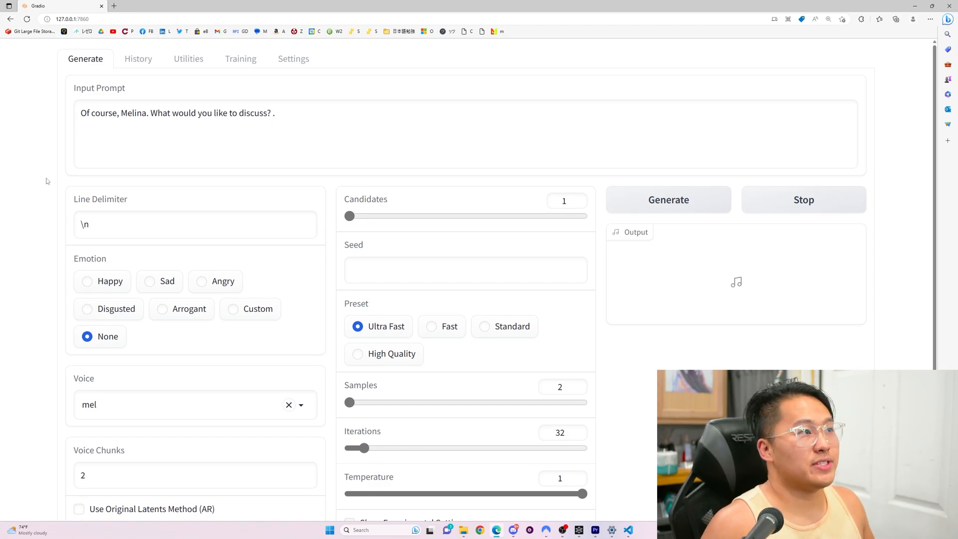
Browse the History, Training and Settings tabs, including the autoregressive model list
{"action": "left_click", "coordinate": [141, 59]}
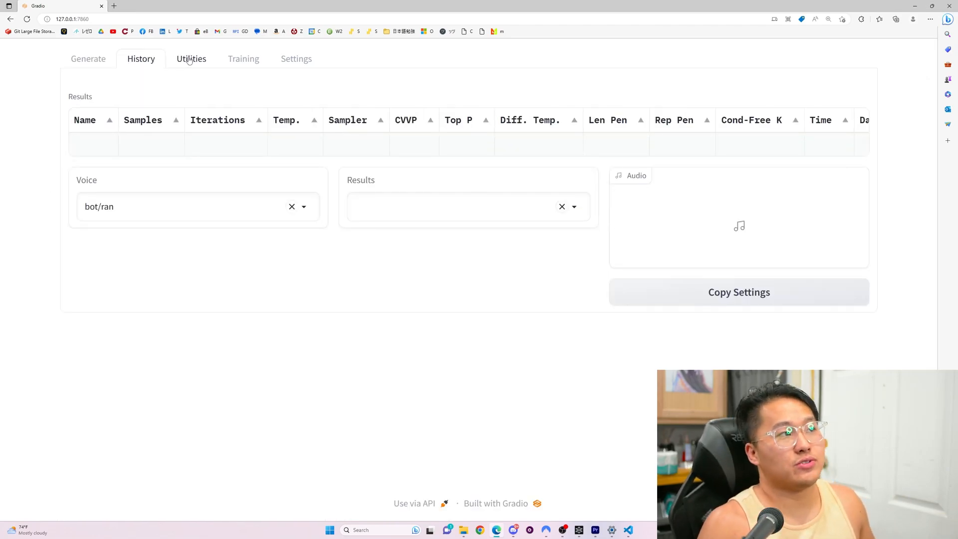
{"action": "left_click", "coordinate": [240, 59]}
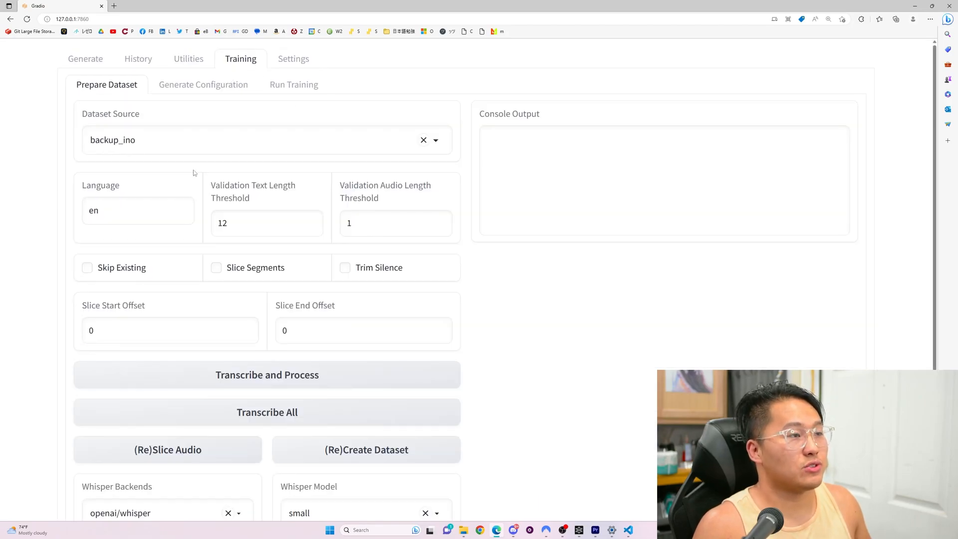
{"action": "mouse_move", "coordinate": [203, 84]}
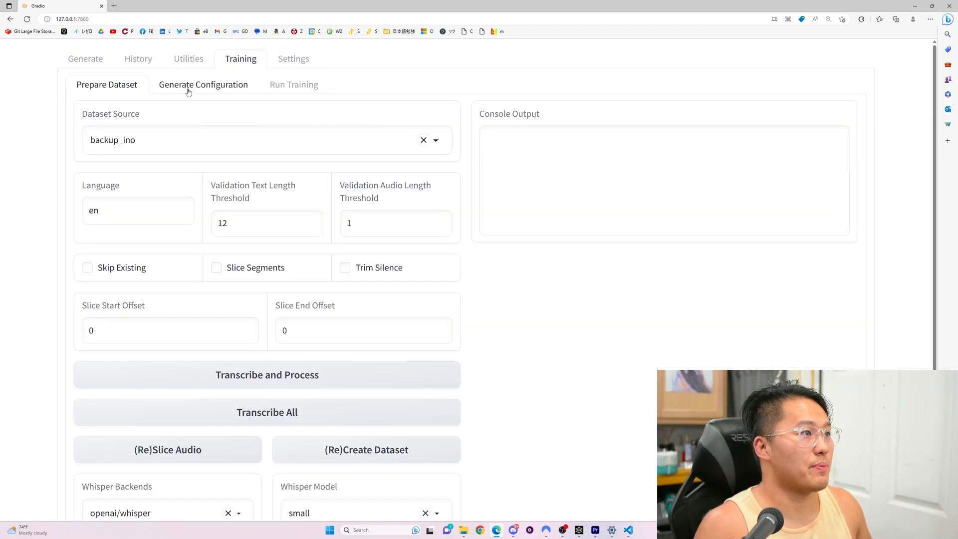
{"action": "left_click", "coordinate": [294, 85]}
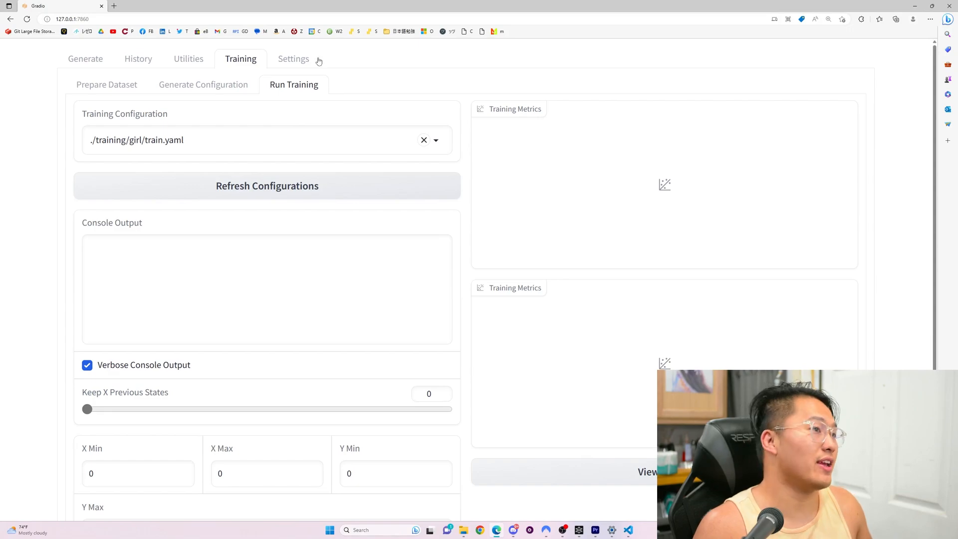
{"action": "left_click", "coordinate": [294, 59]}
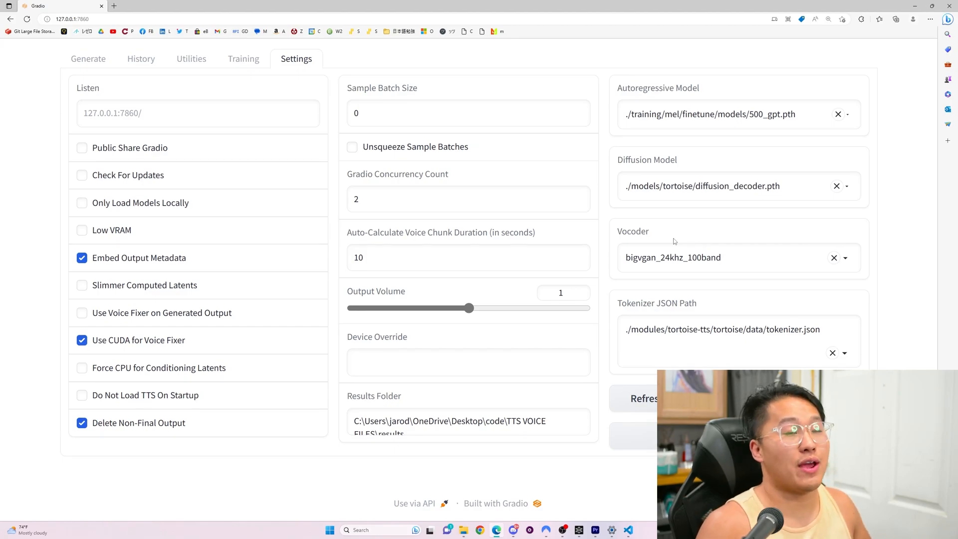
{"action": "left_click", "coordinate": [733, 114]}
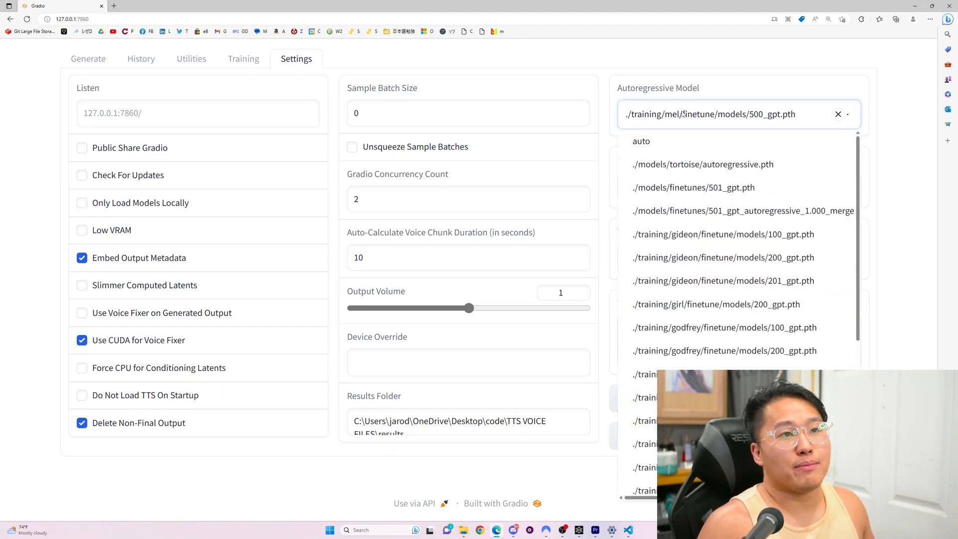
Copy The Great Gatsby's opening sentence and return to the empty Generate page
{"action": "left_click", "coordinate": [85, 59]}
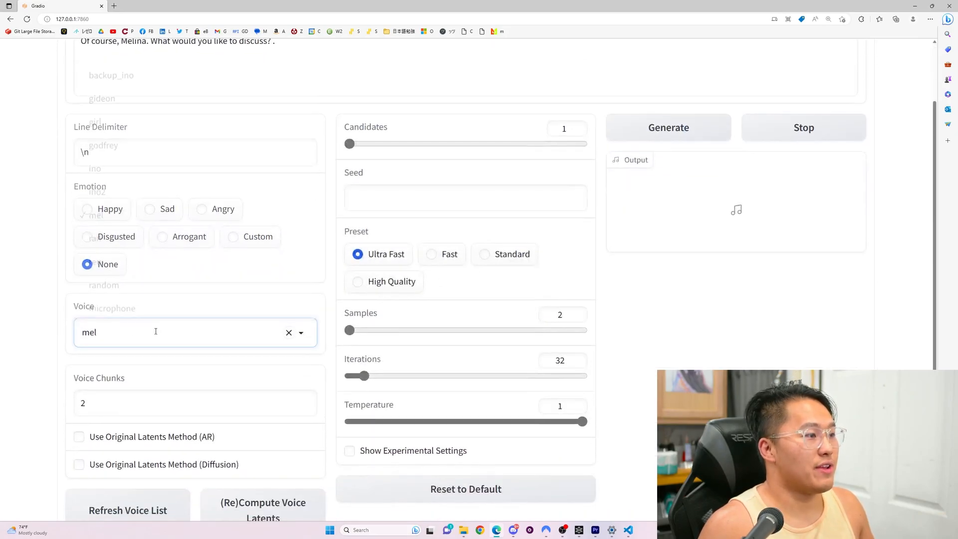
{"action": "scroll", "scroll_direction": "down", "scroll_amount": 3}
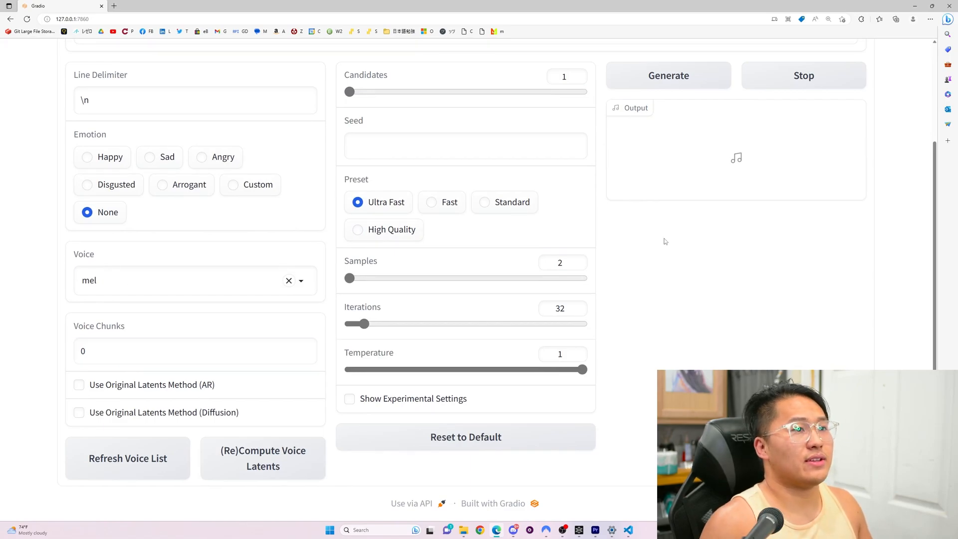
{"action": "scroll", "scroll_direction": "up", "scroll_amount": 3}
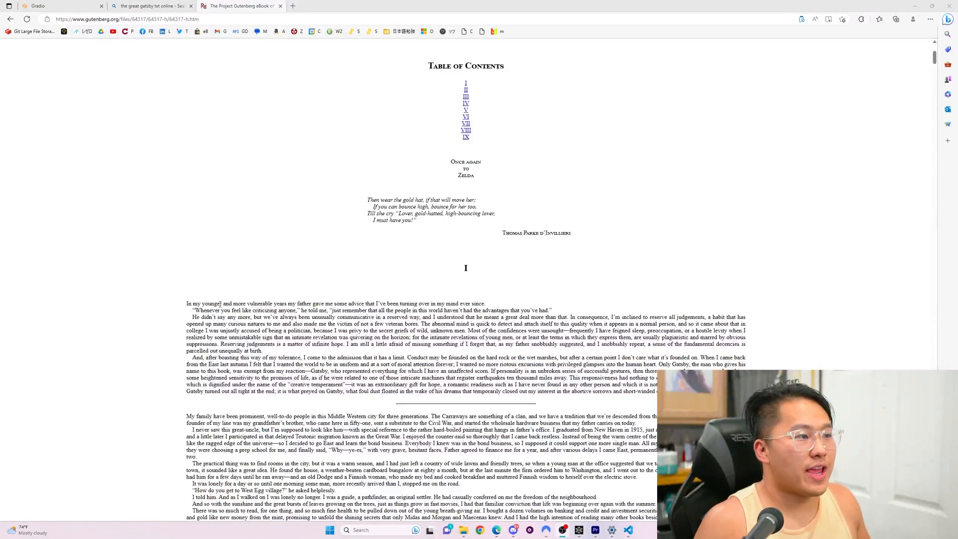
{"action": "scroll", "scroll_direction": "down", "scroll_amount": 3}
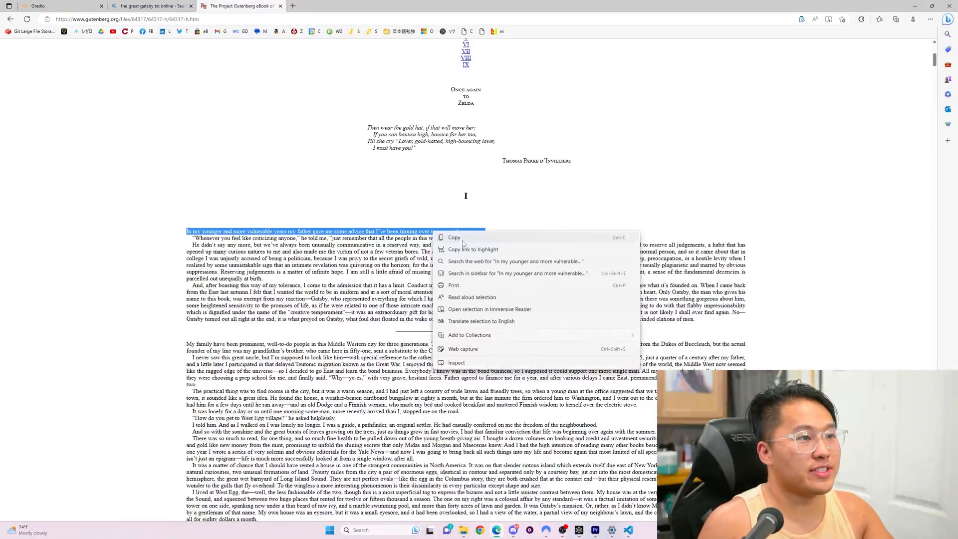
{"action": "left_click", "coordinate": [52, 6]}
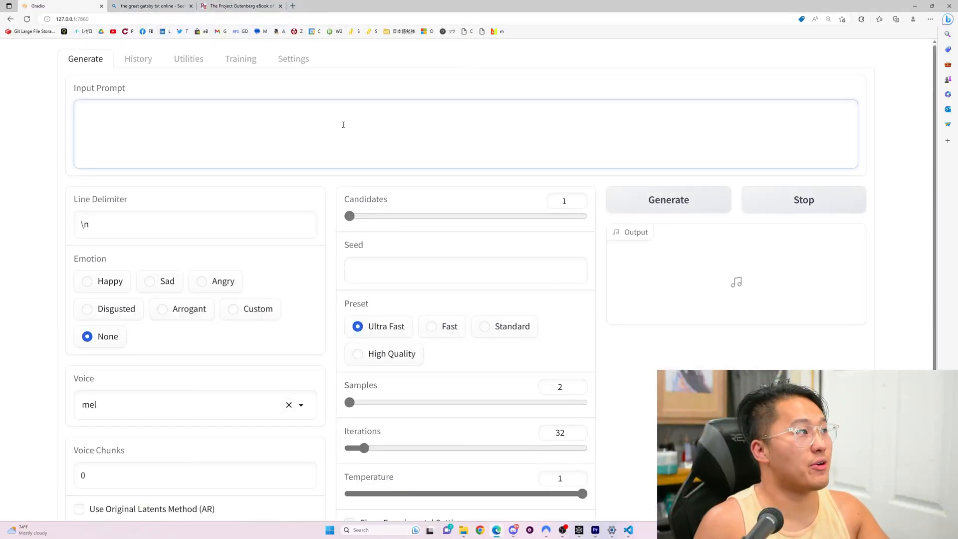
Paste 'In my younger and more vulnerable years…' as the prompt and start generation
{"action": "type", "text": "In my younger and more vulnerable years my father gave me some advice that I've been turning over in my mind ever since."}
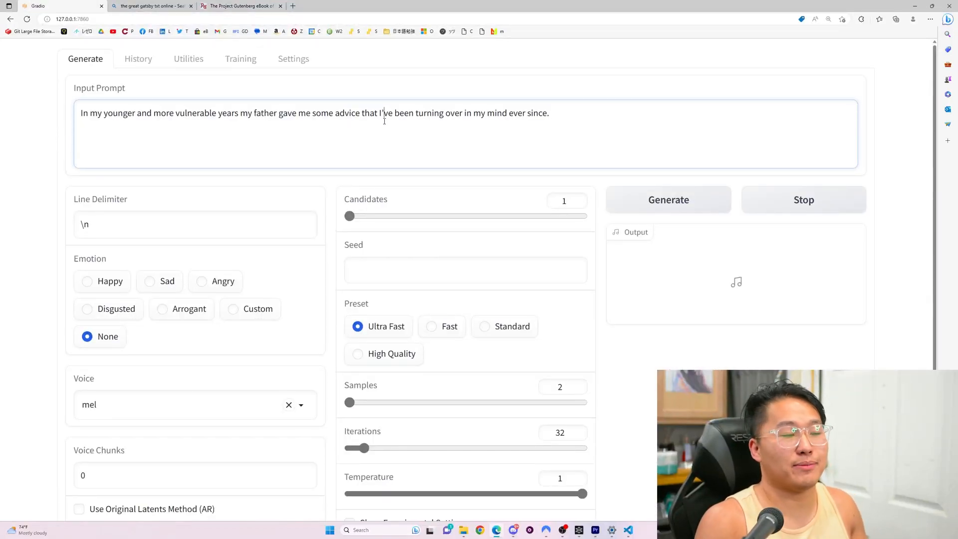
{"action": "scroll", "scroll_direction": "down", "scroll_amount": 3}
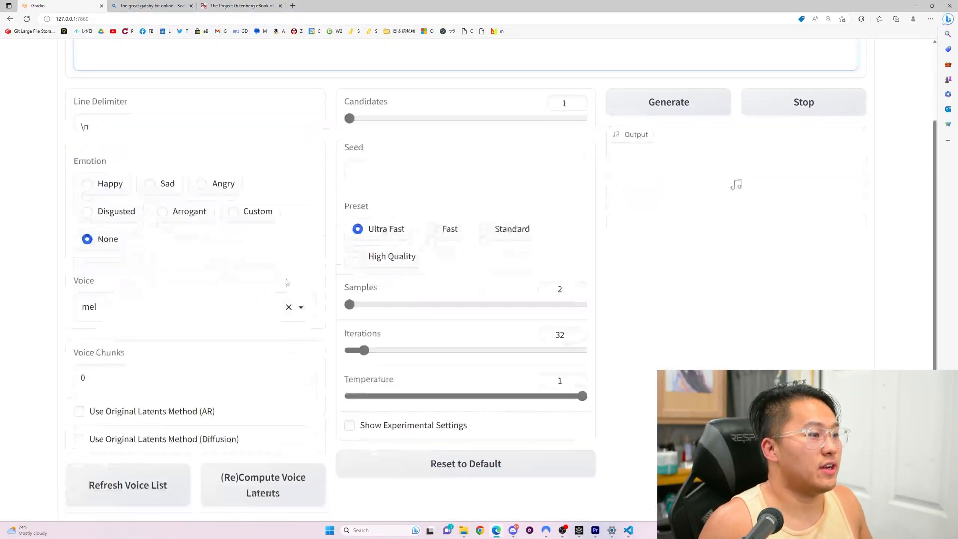
{"action": "scroll", "scroll_direction": "down", "scroll_amount": 3}
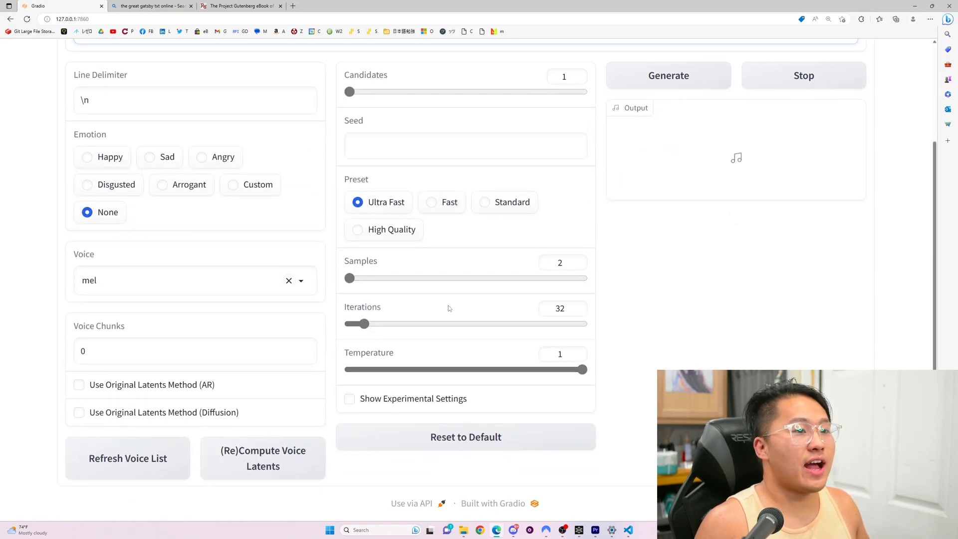
{"action": "mouse_move", "coordinate": [649, 341]}
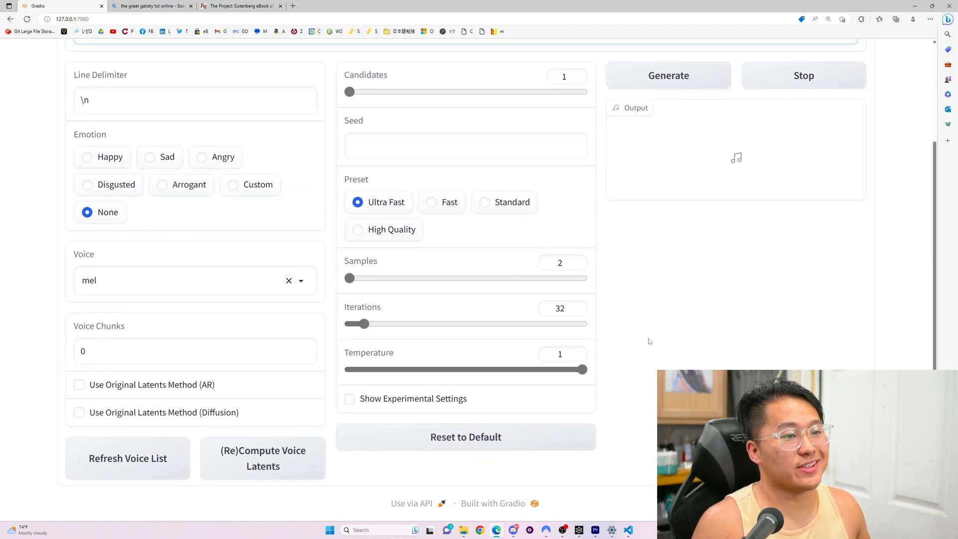
{"action": "left_click", "coordinate": [669, 75]}
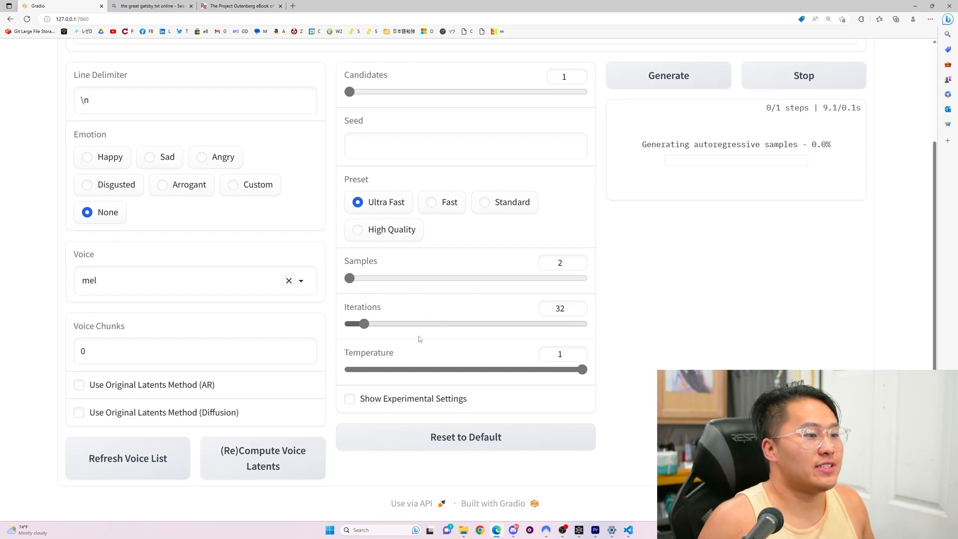
Enable Show Experimental Settings while the 9-second clip finishes generating
{"action": "left_click", "coordinate": [349, 398]}
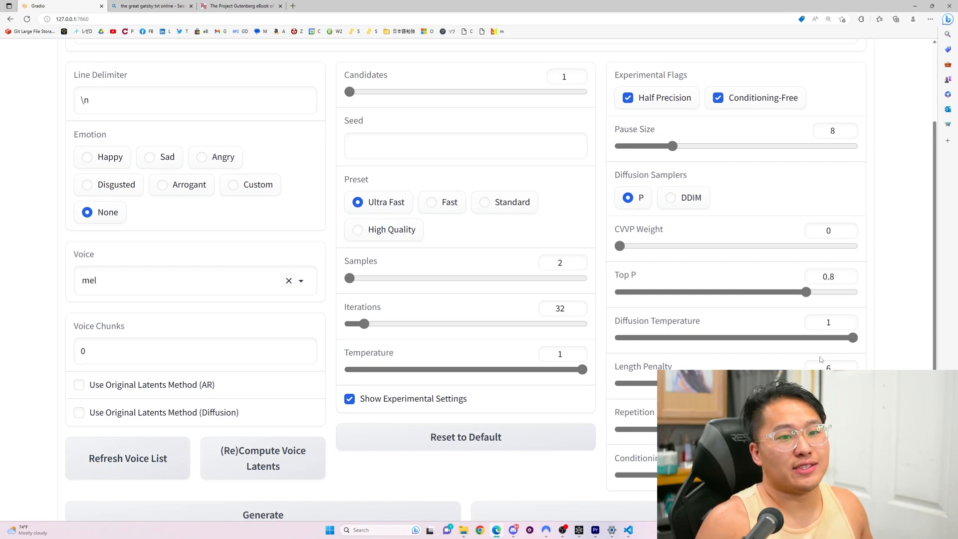
{"action": "left_click", "coordinate": [263, 514]}
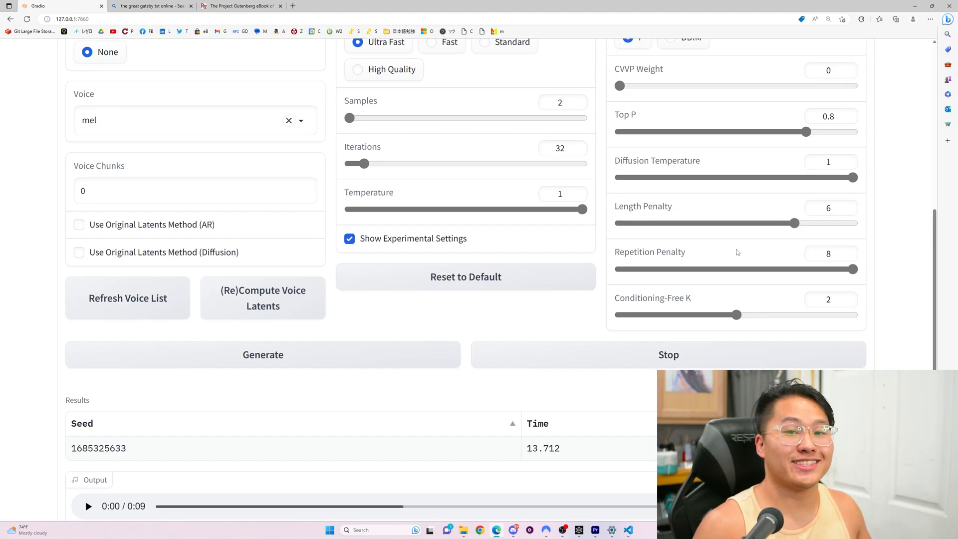
{"action": "mouse_move", "coordinate": [727, 248]}
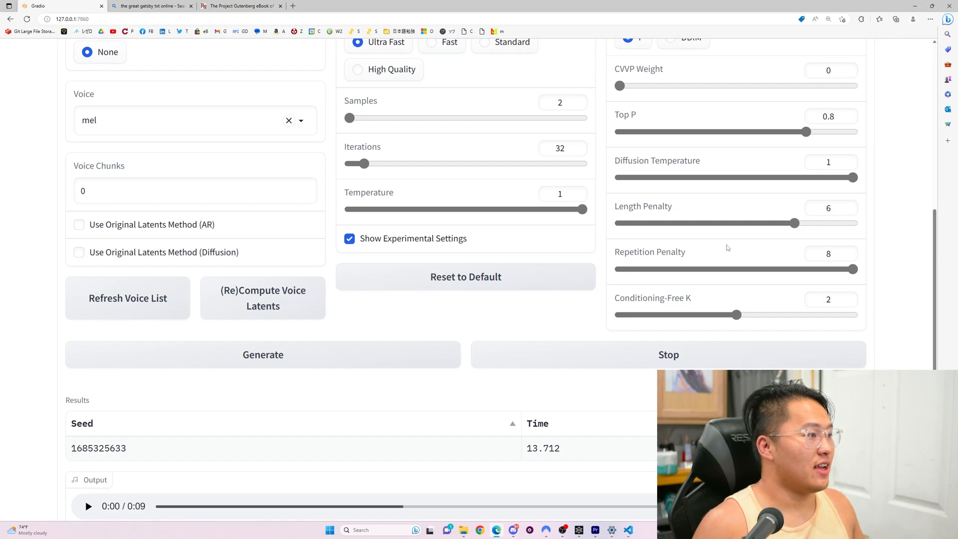
{"action": "scroll", "scroll_direction": "down", "scroll_amount": 3}
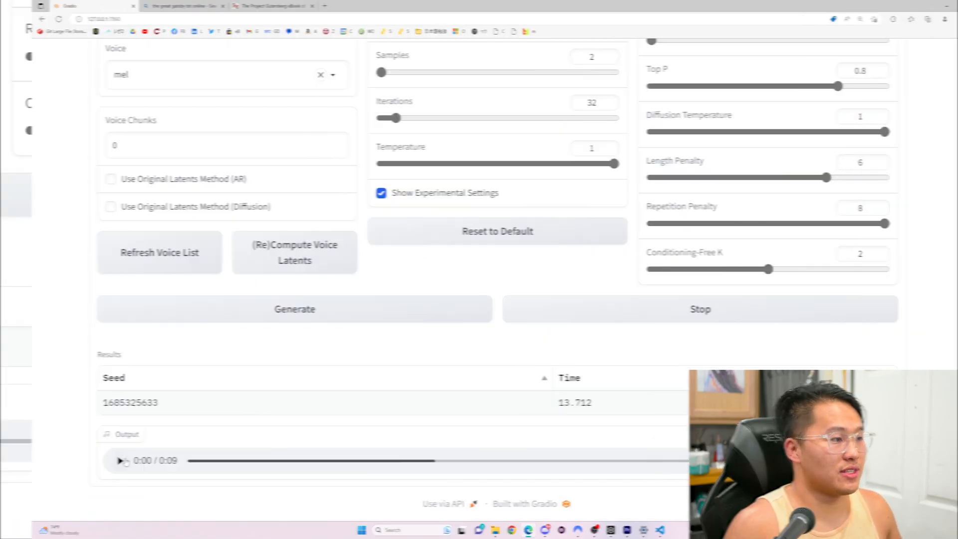
Play the 9-second Gatsby output clip to the end and return to the top
{"action": "left_click", "coordinate": [119, 461]}
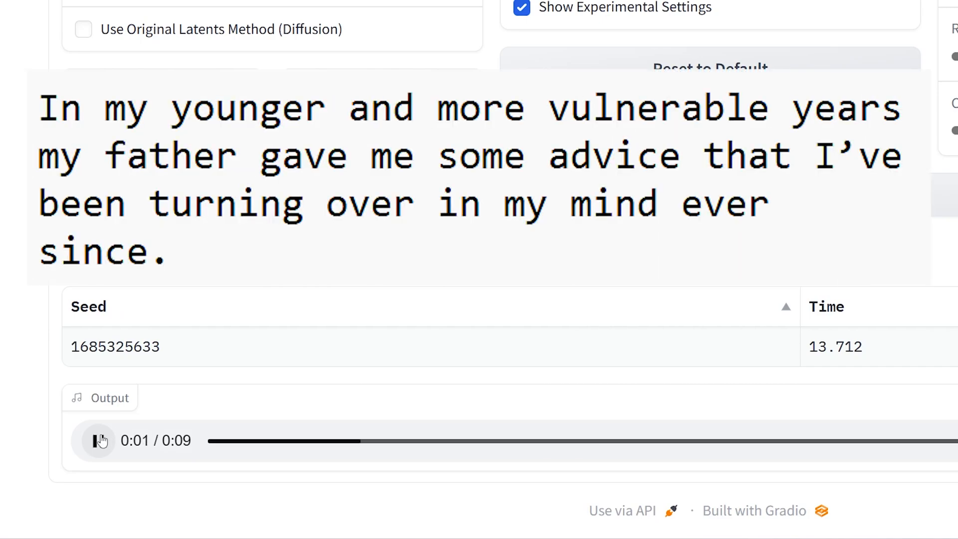
{"action": "left_click", "coordinate": [98, 441]}
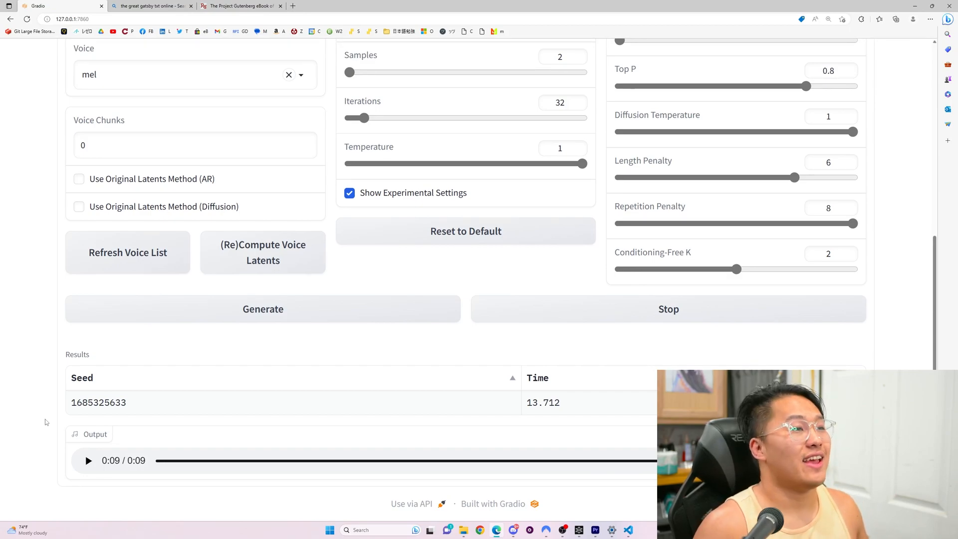
{"action": "scroll", "scroll_direction": "up", "scroll_amount": 3}
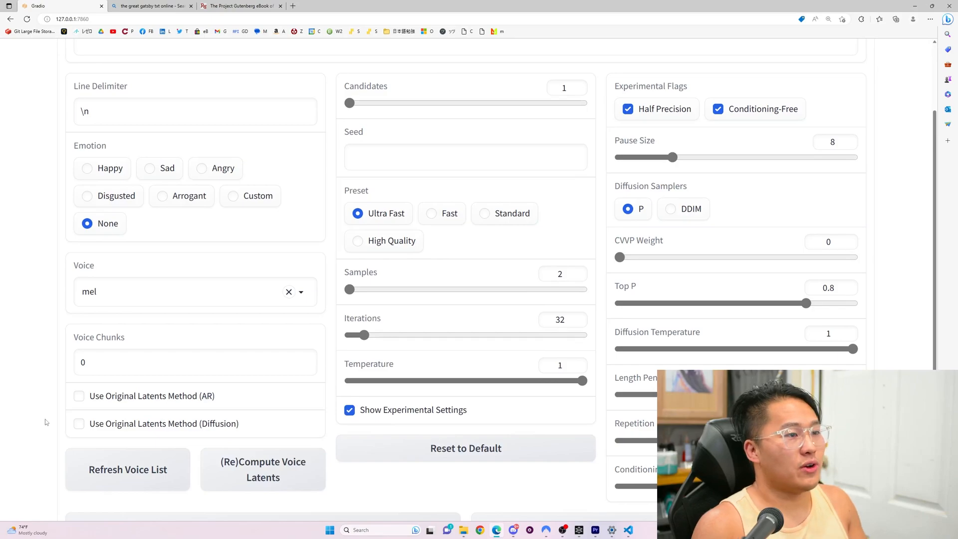
{"action": "scroll", "scroll_direction": "up", "scroll_amount": 3}
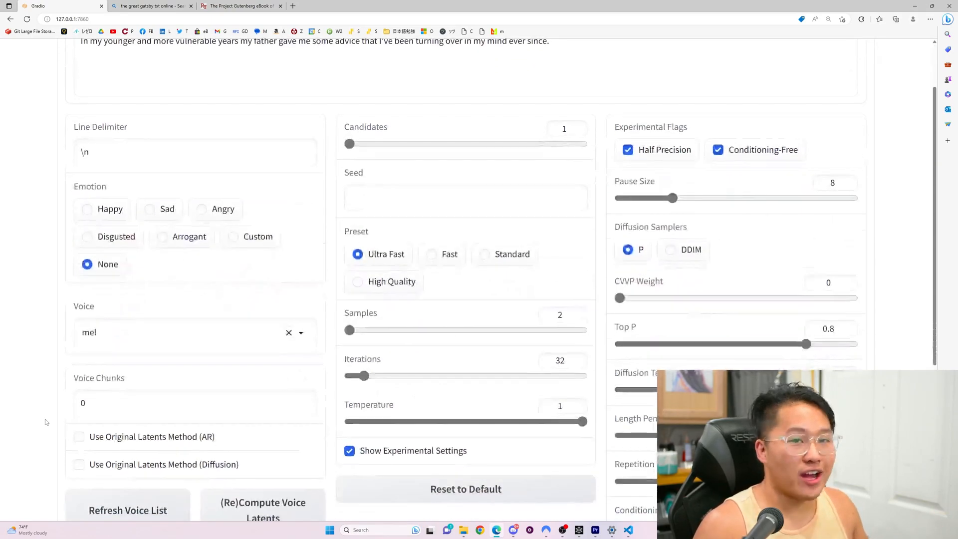
{"action": "scroll", "scroll_direction": "down", "scroll_amount": 3}
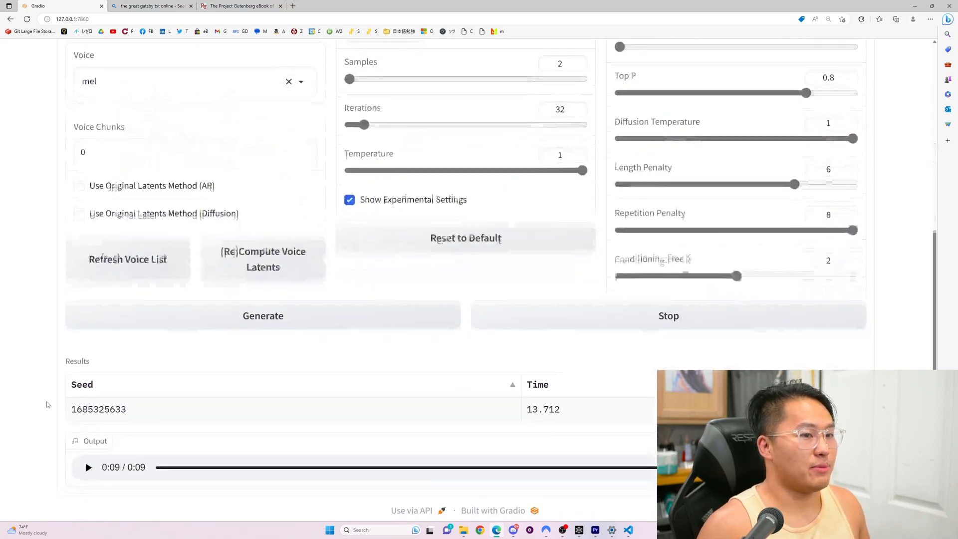
{"action": "scroll", "scroll_direction": "down", "scroll_amount": 3}
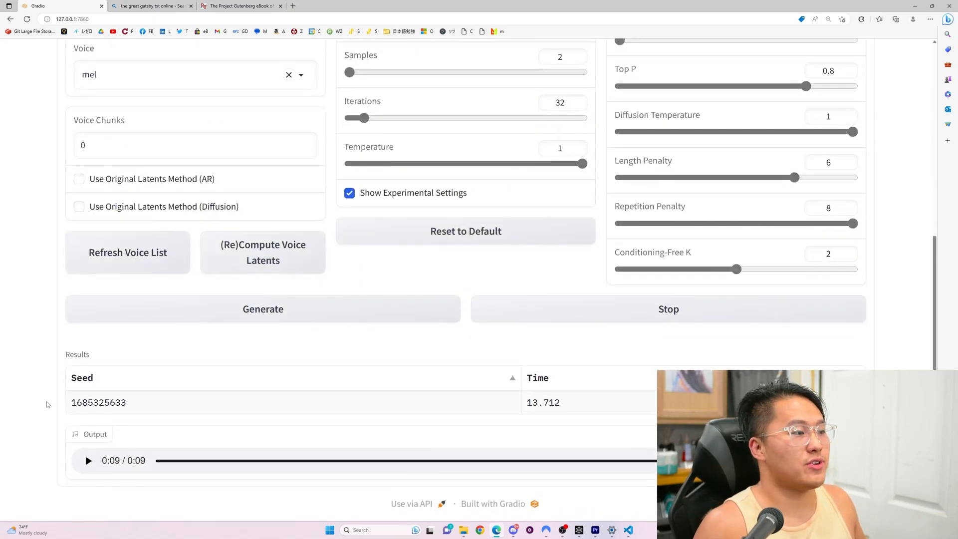
{"action": "scroll", "scroll_direction": "up", "scroll_amount": 3}
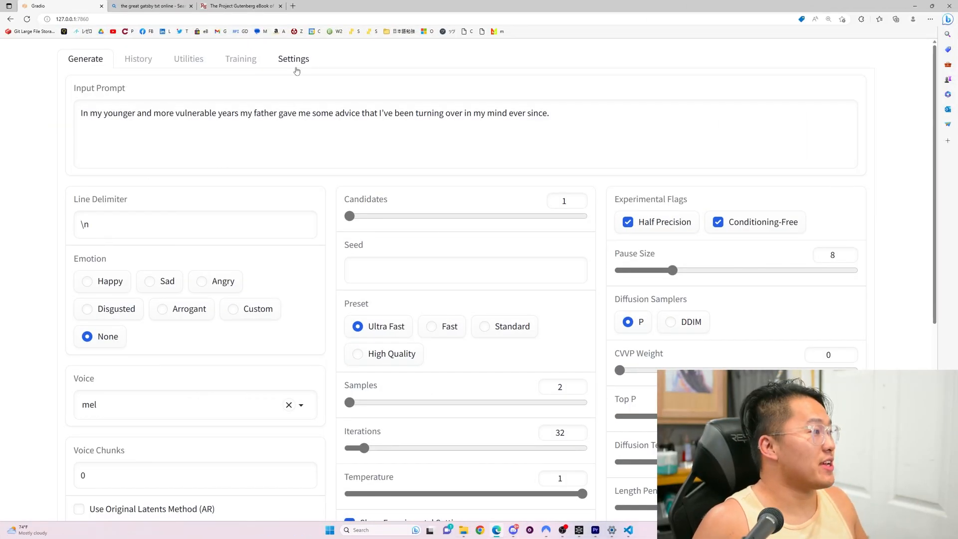
Select the godfrey 501_gpt.pth fine-tuned model as the Autoregressive Model
{"action": "left_click", "coordinate": [293, 59]}
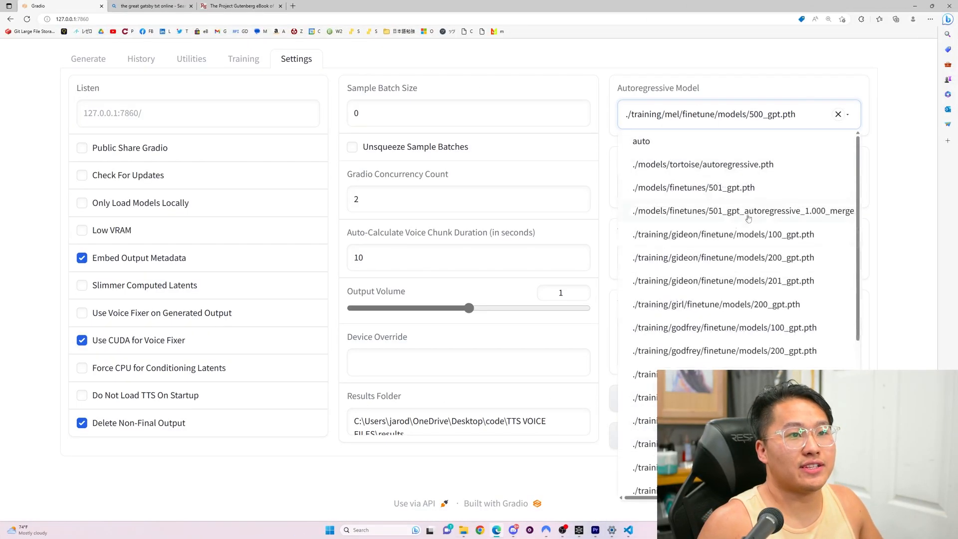
{"action": "scroll", "scroll_direction": "down", "scroll_amount": 3}
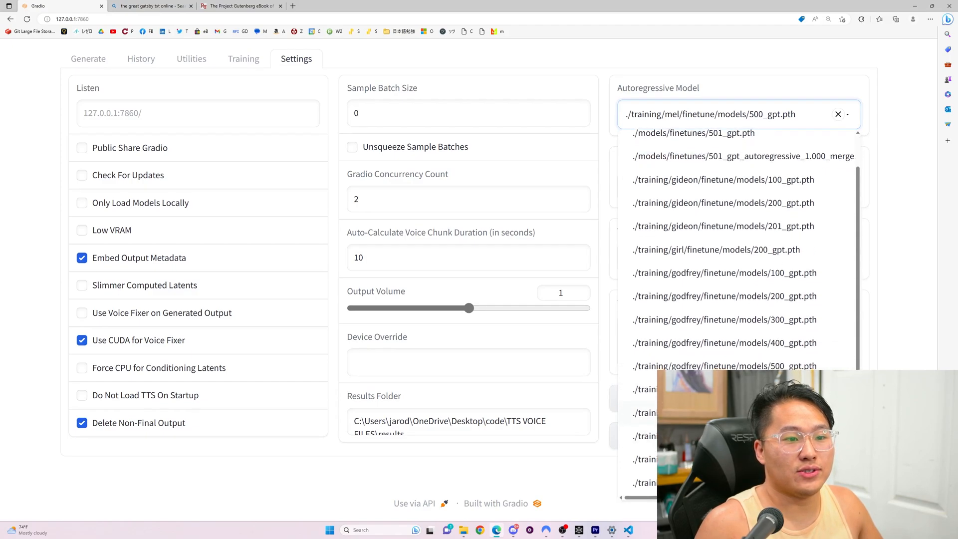
{"action": "left_click", "coordinate": [724, 365]}
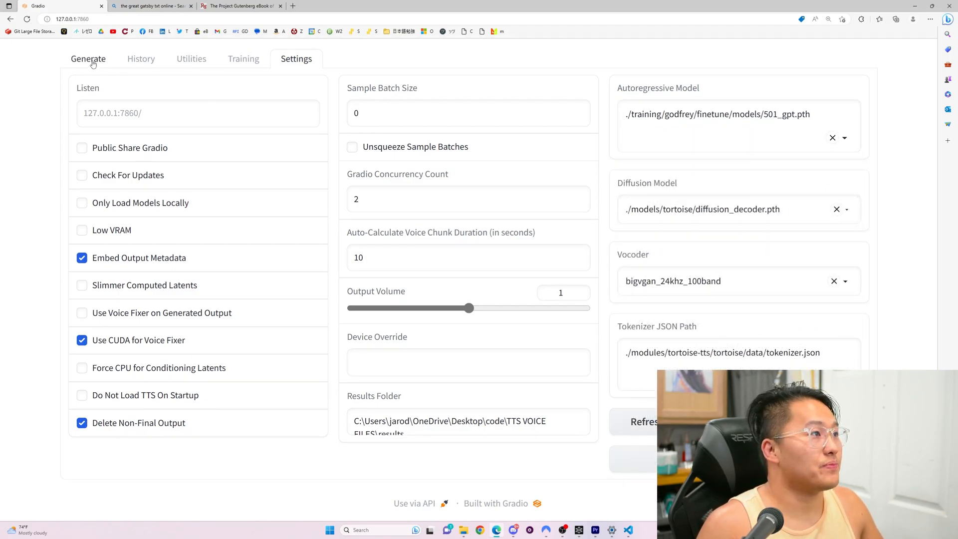
Set the voice to godfrey, generate, and play the new 9-second clip
{"action": "left_click", "coordinate": [88, 59]}
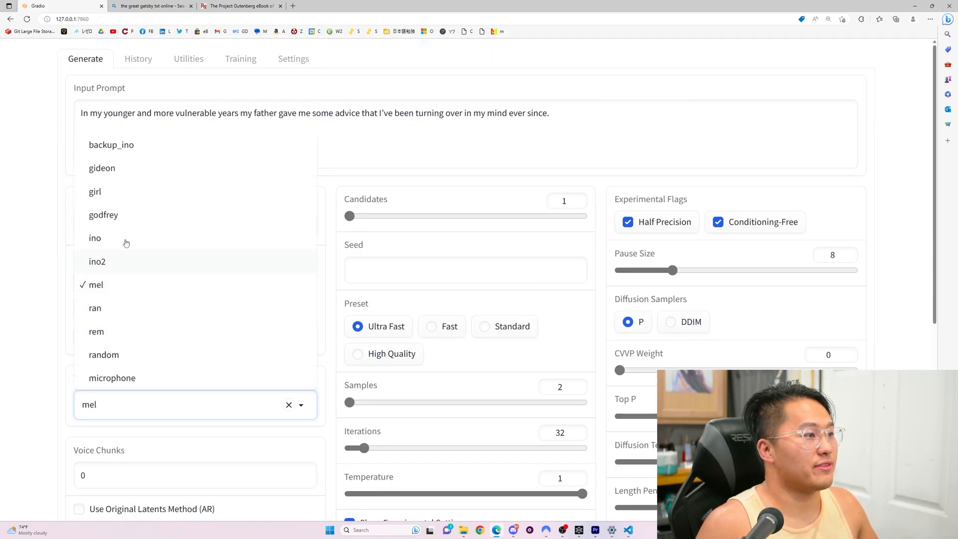
{"action": "left_click", "coordinate": [103, 214]}
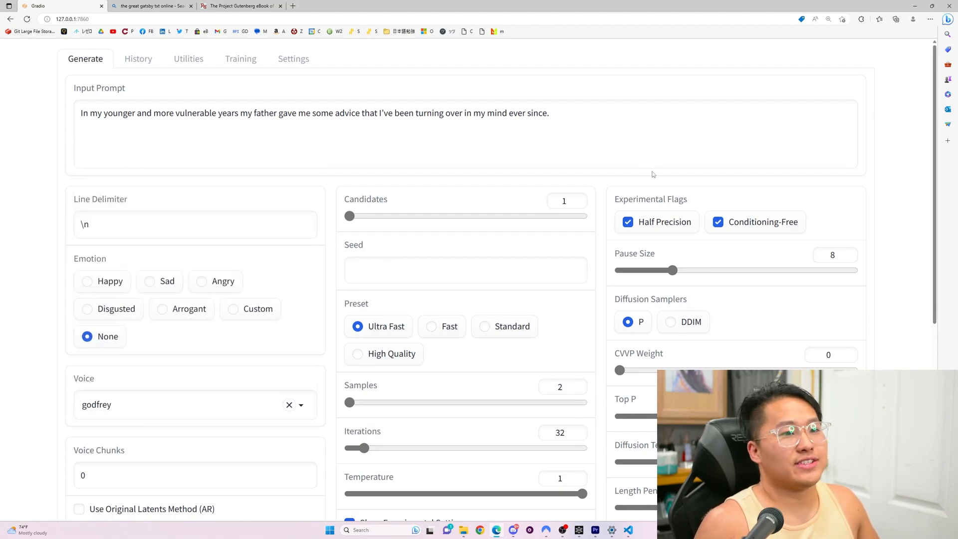
{"action": "scroll", "scroll_direction": "down", "scroll_amount": 3}
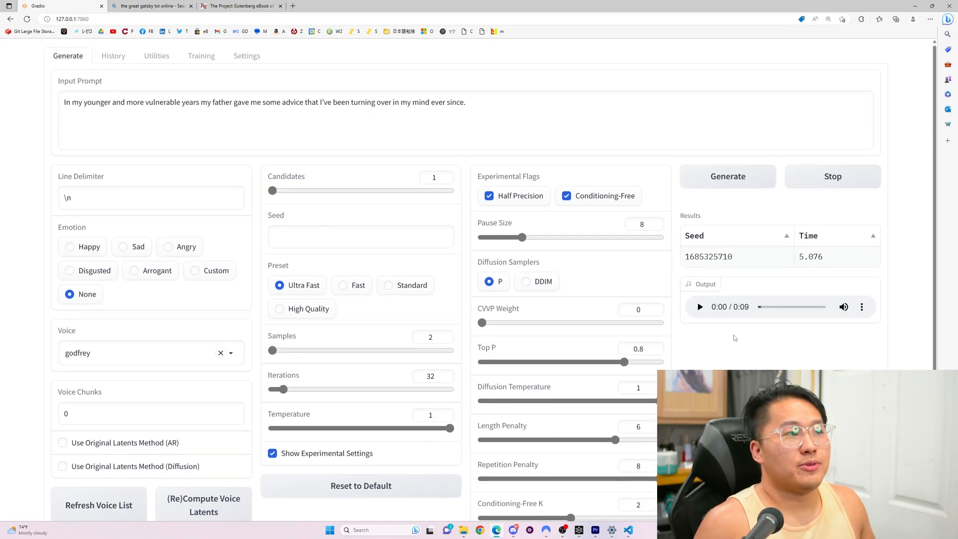
{"action": "left_click", "coordinate": [700, 307]}
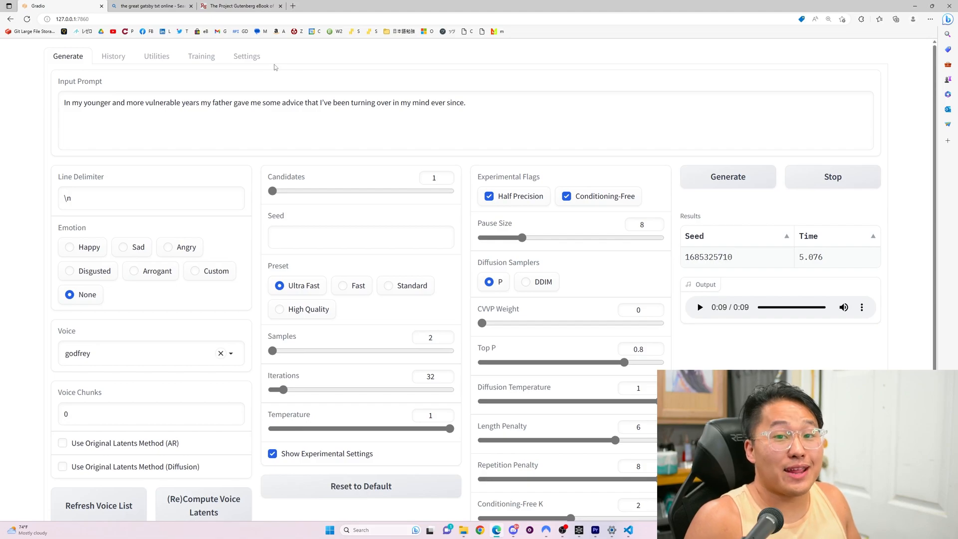
Load the gideon 201_gpt.pth model and generate a 10-second gideon-voice clip
{"action": "left_click", "coordinate": [247, 55]}
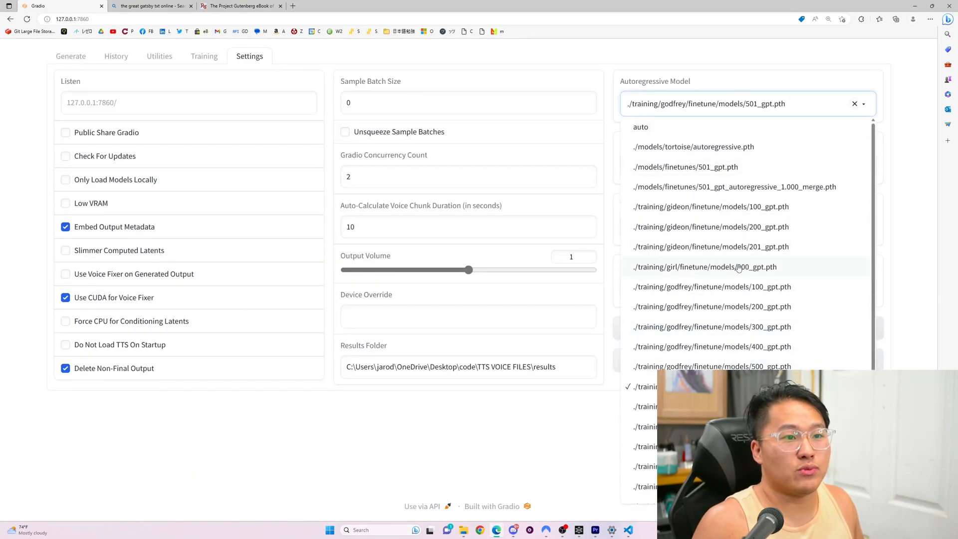
{"action": "left_click", "coordinate": [711, 246]}
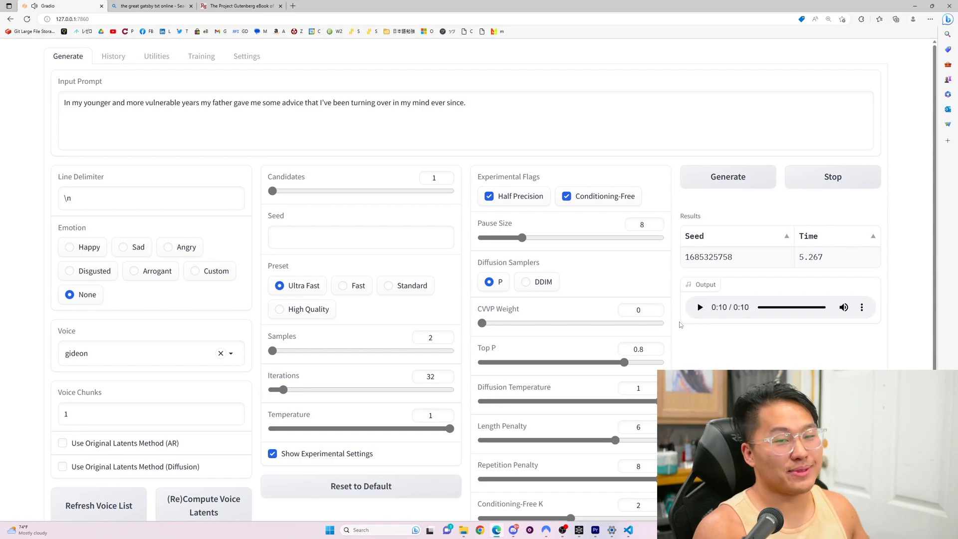
{"action": "mouse_move", "coordinate": [646, 244]}
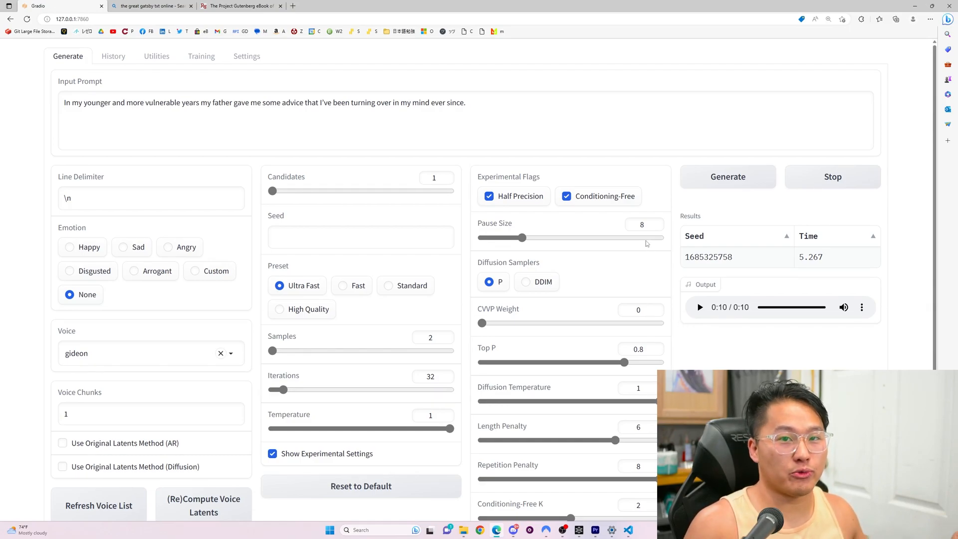
{"action": "left_click", "coordinate": [247, 55]}
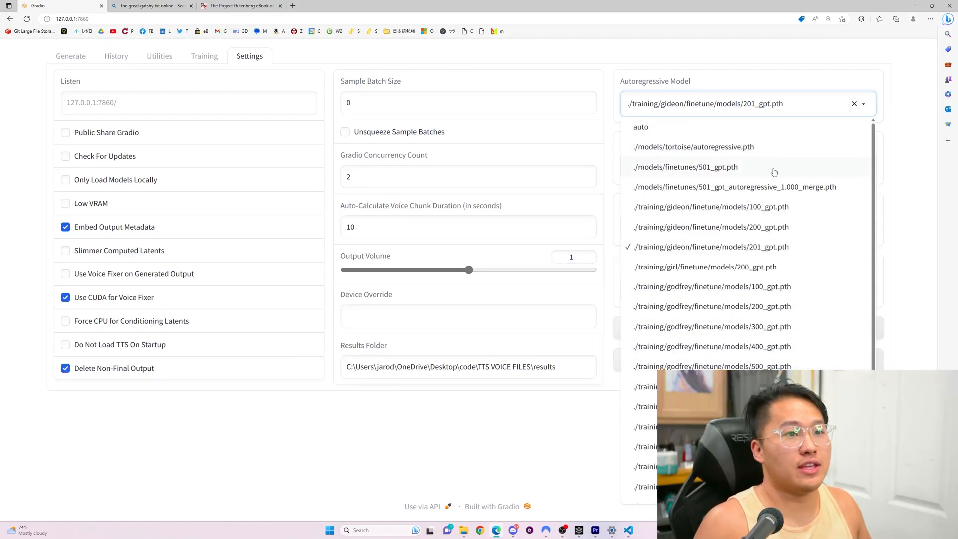
Select the ino 230_gpt.pth model and generate a 5-second ino-voice clip
{"action": "scroll", "scroll_direction": "down", "scroll_amount": 3}
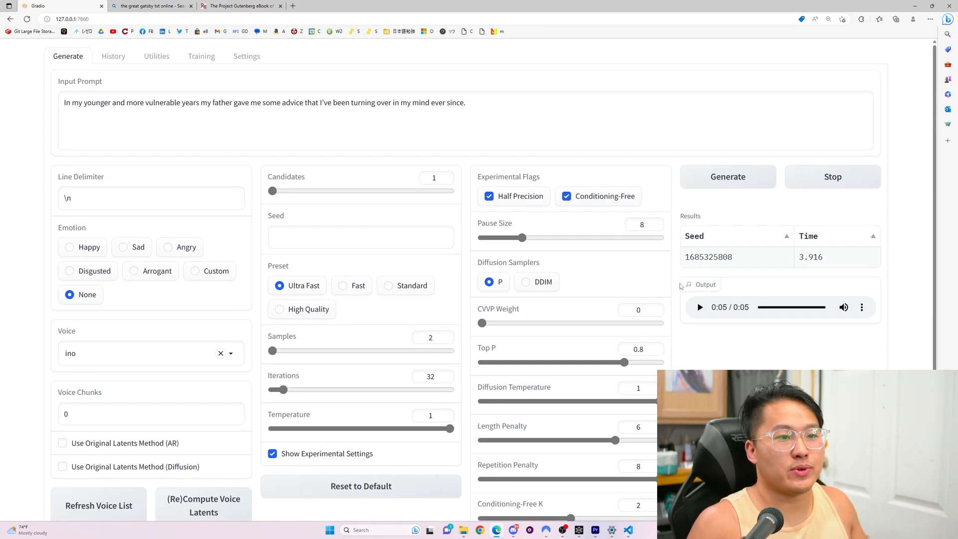
{"action": "mouse_move", "coordinate": [229, 35]}
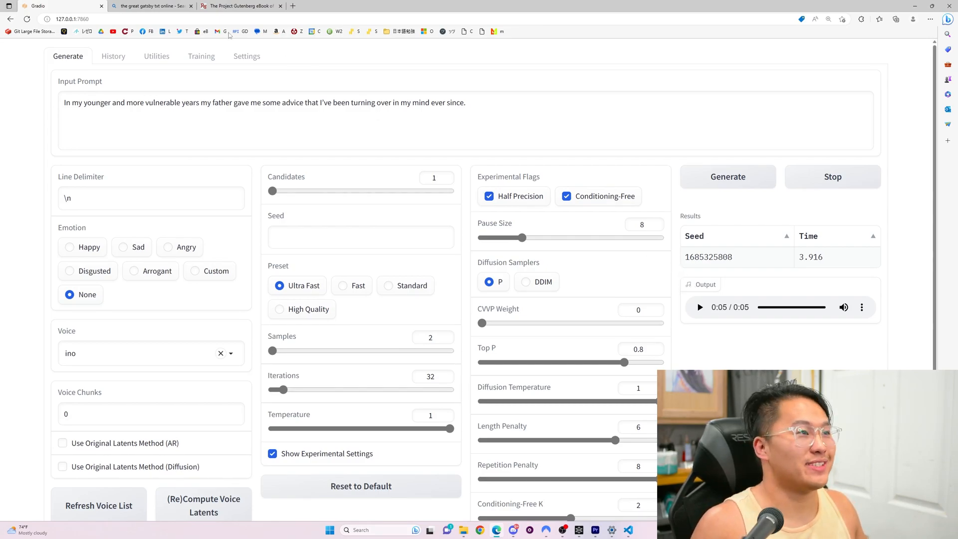
{"action": "left_click", "coordinate": [248, 55]}
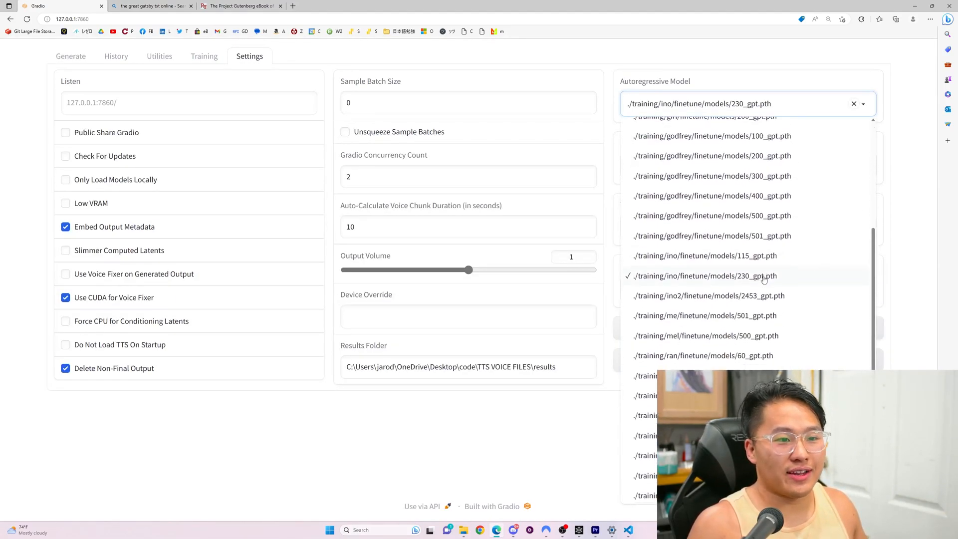
{"action": "left_click", "coordinate": [68, 56]}
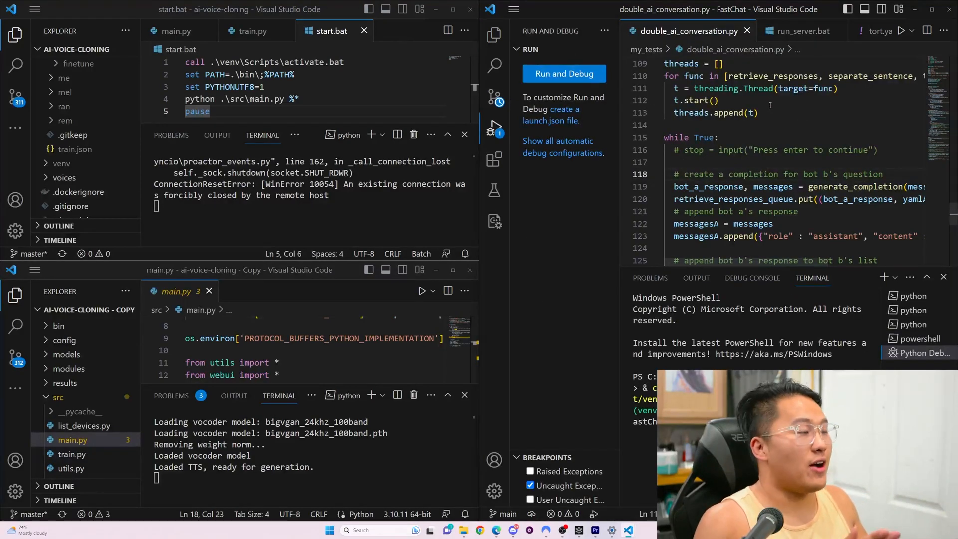
Switch to the Tortoise_voice_narration workspace showing audio_book_maker_app.py
{"action": "left_click", "coordinate": [563, 74]}
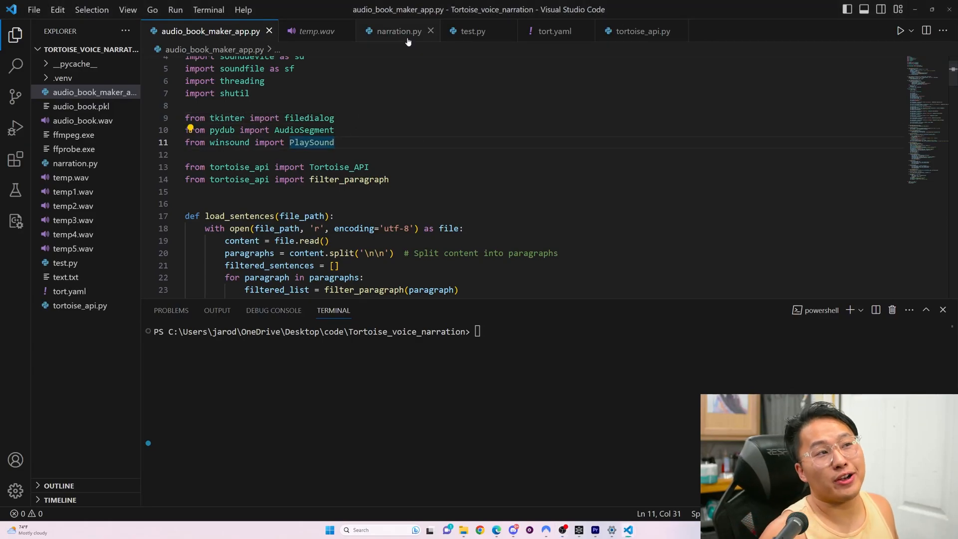
Review narration.py and the book's source text in text.txt
{"action": "left_click", "coordinate": [397, 31]}
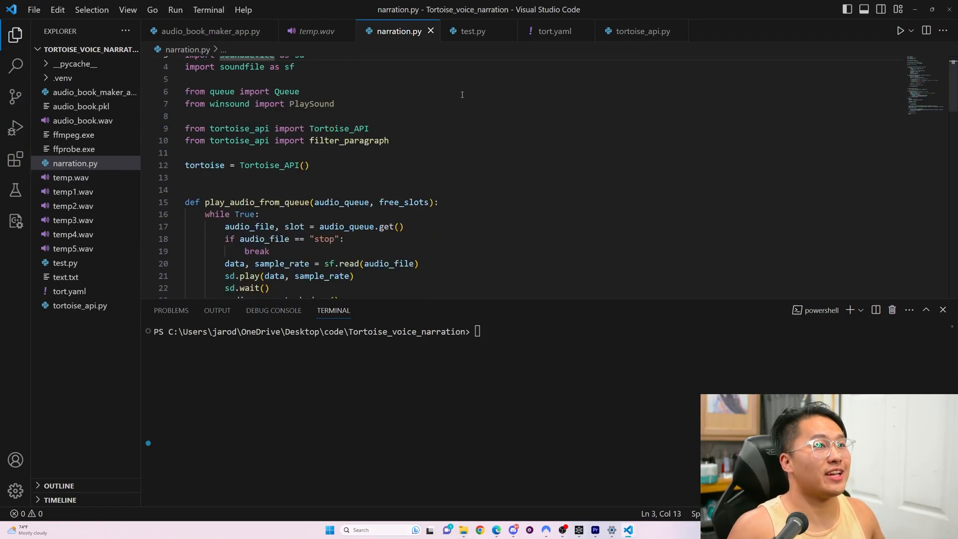
{"action": "left_click", "coordinate": [66, 277]}
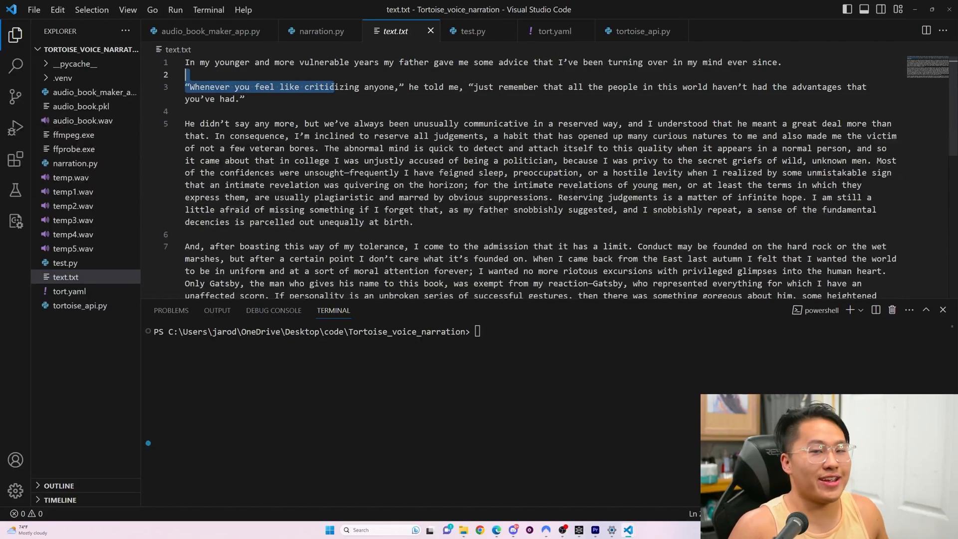
{"action": "left_click", "coordinate": [321, 31]}
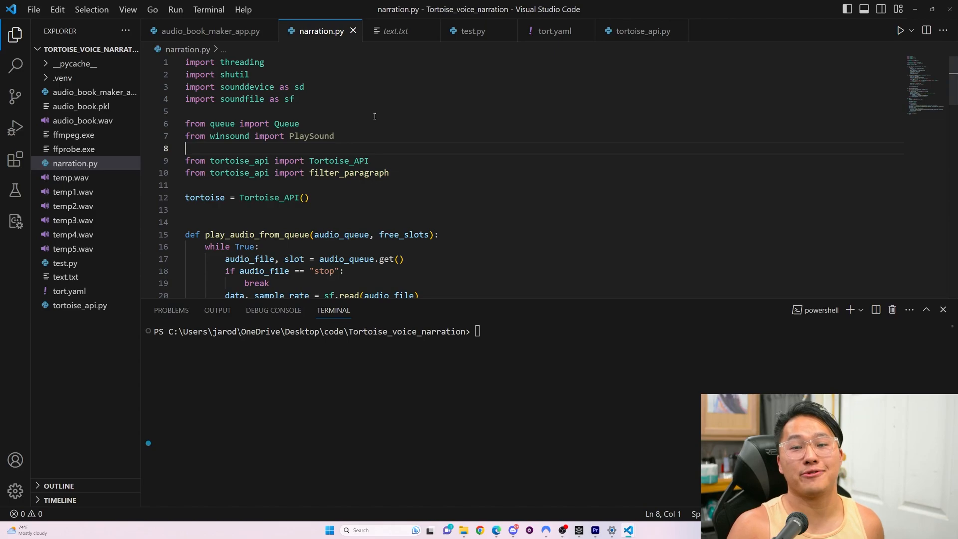
{"action": "mouse_move", "coordinate": [537, 42]}
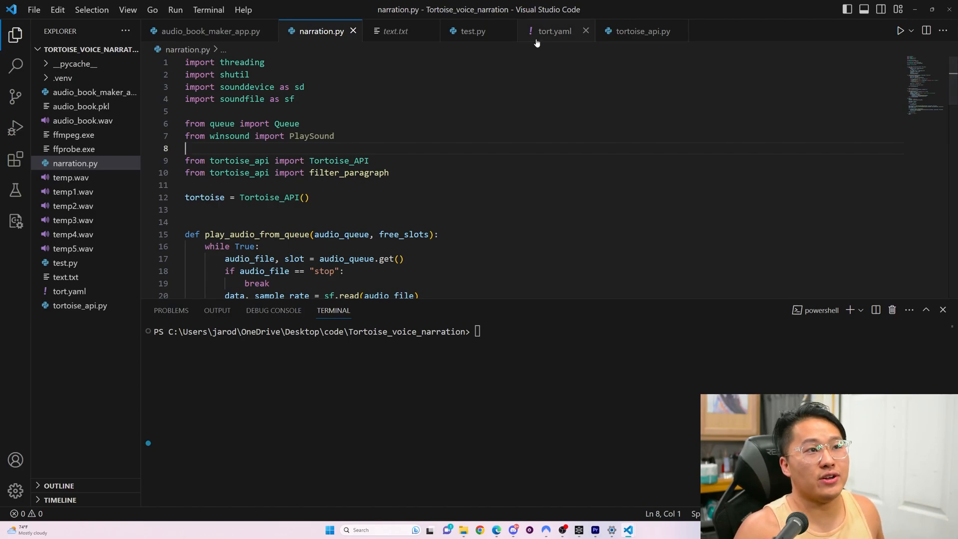
Change iterations from 200 to 32 in tort.yaml and run narration.py
{"action": "left_click", "coordinate": [553, 30]}
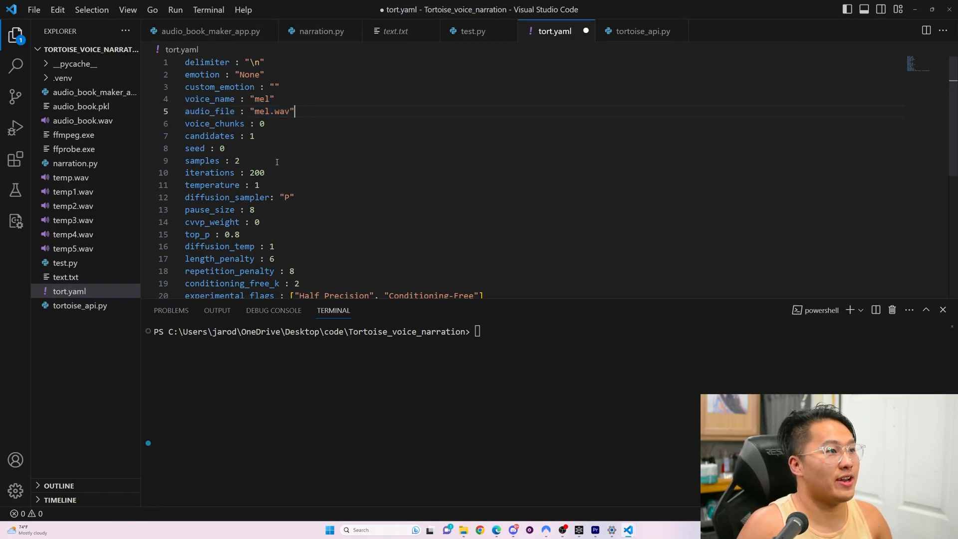
{"action": "type", "text": "32"}
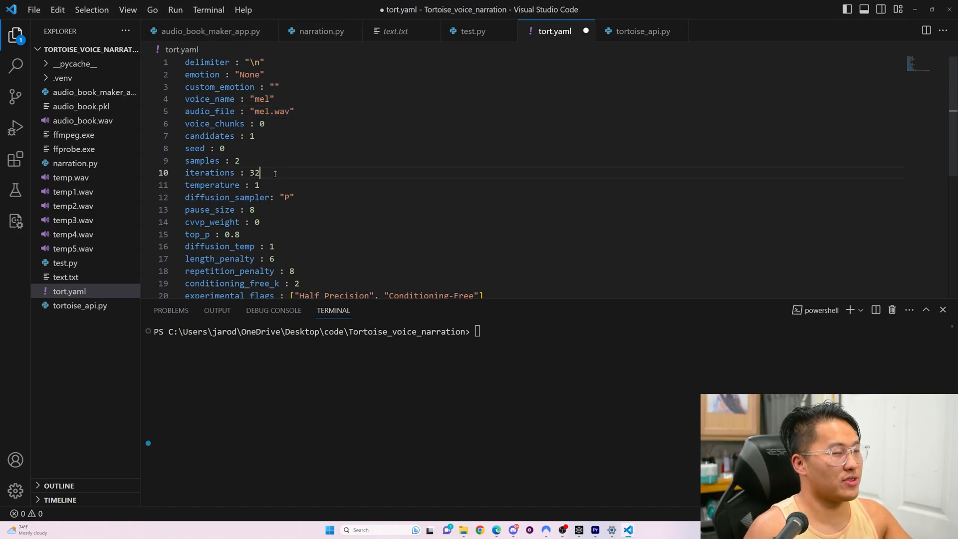
{"action": "left_click", "coordinate": [320, 31]}
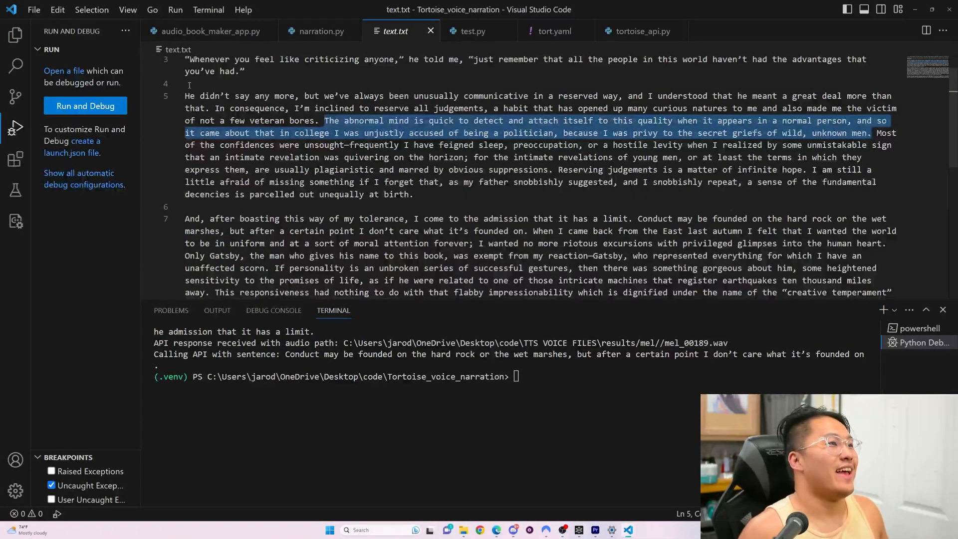
Run audio_book_maker_app.py to start the Tkinter Audio Book Maker window
{"action": "left_click", "coordinate": [211, 31]}
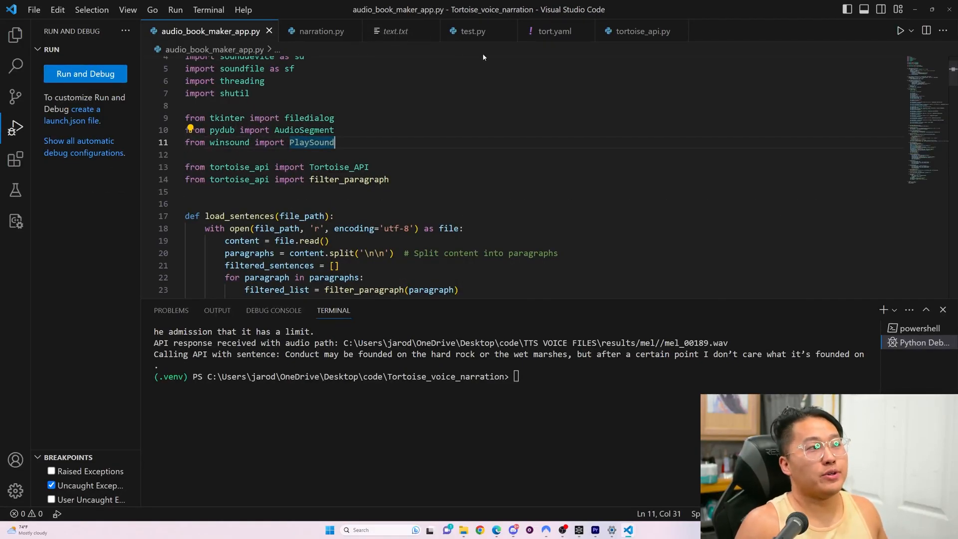
{"action": "left_click", "coordinate": [553, 31]}
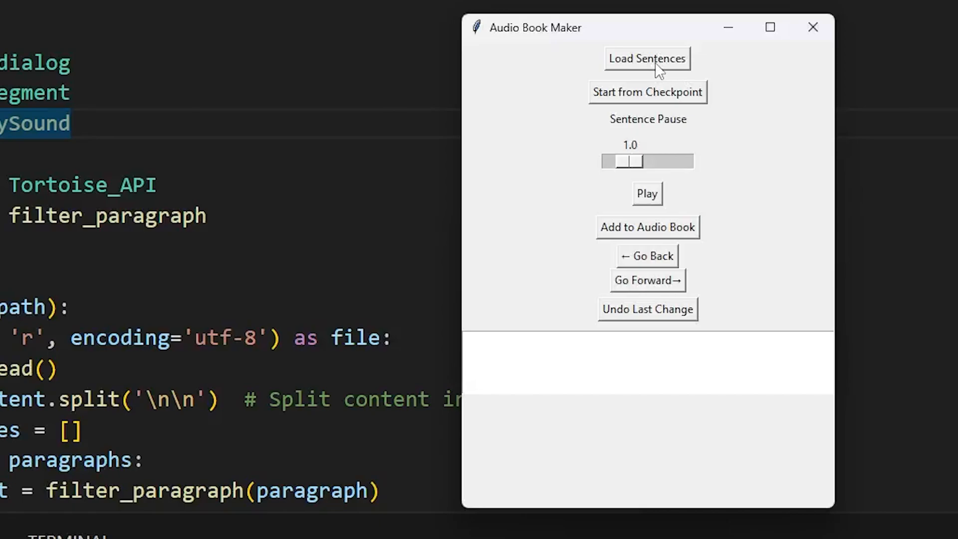
Load text.txt sentences with a 0.5 pause and play the first two sentences
{"action": "left_click", "coordinate": [647, 58]}
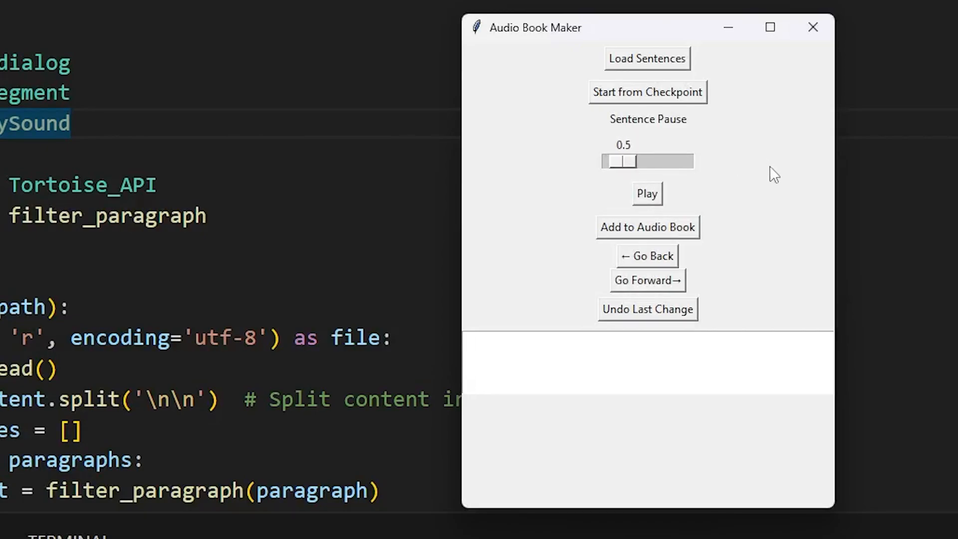
{"action": "mouse_move", "coordinate": [764, 173]}
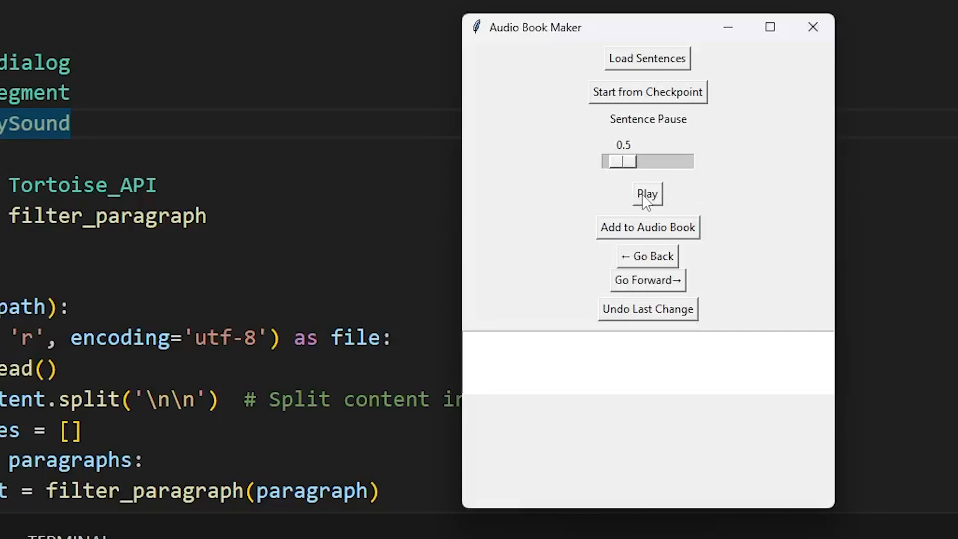
{"action": "left_click", "coordinate": [647, 193]}
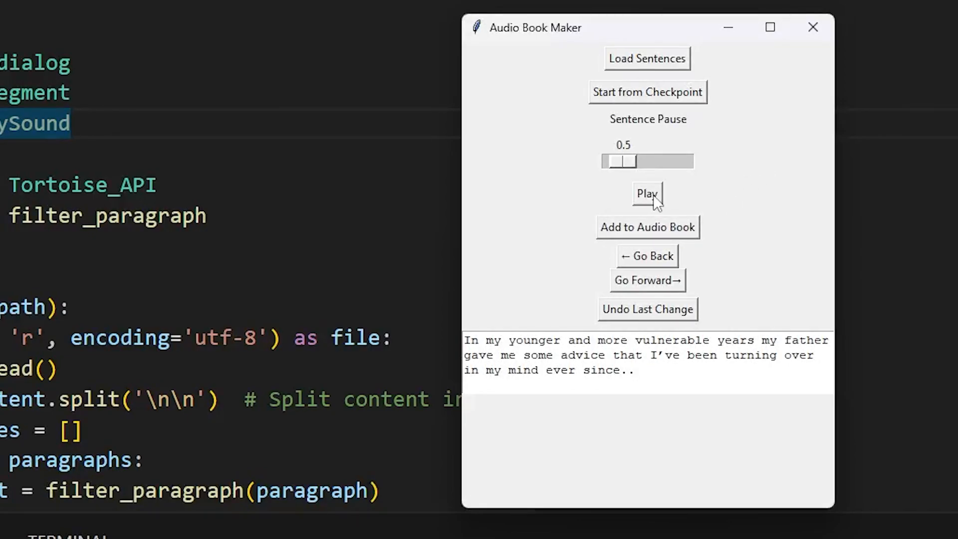
{"action": "left_click", "coordinate": [647, 280]}
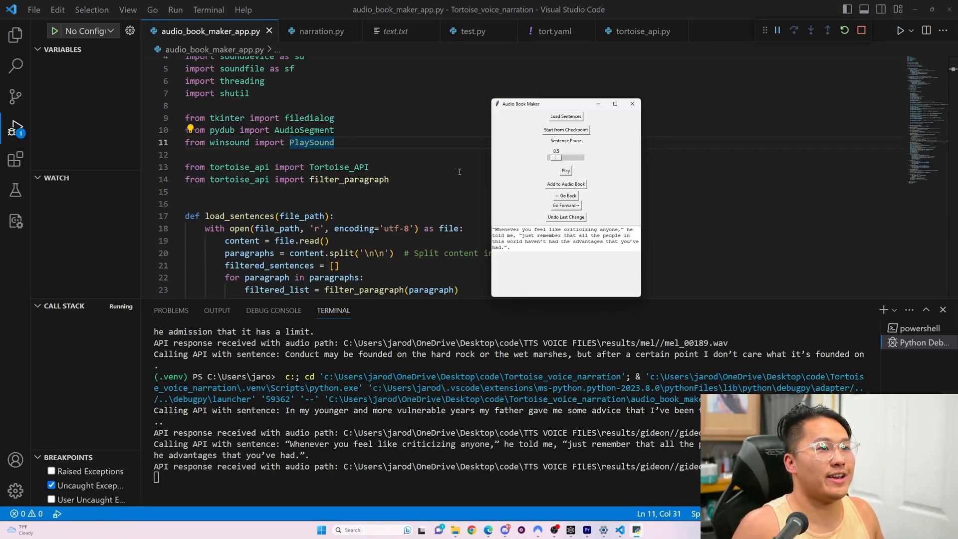
Open audio_book.wav from the Explorer and play the 20-second recording
{"action": "left_click", "coordinate": [16, 34]}
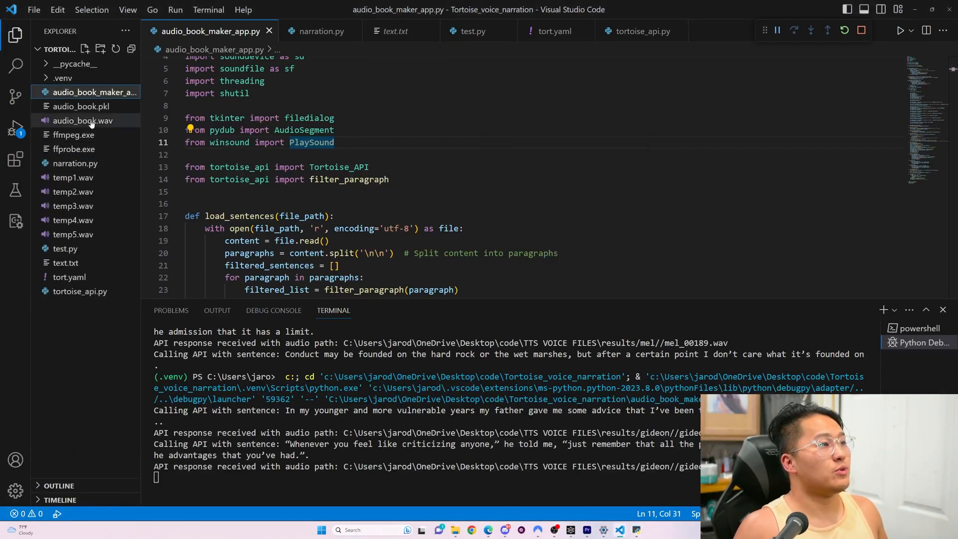
{"action": "left_click", "coordinate": [84, 120]}
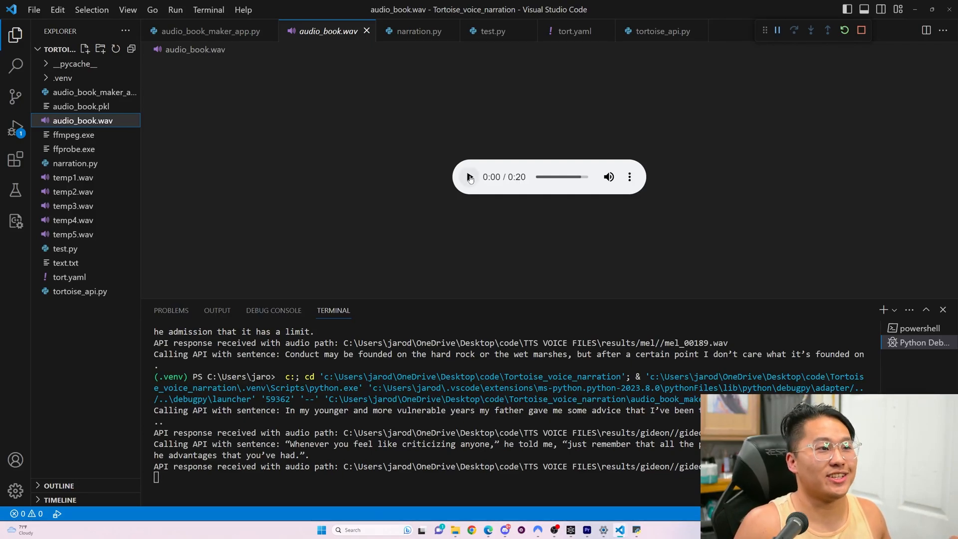
{"action": "left_click", "coordinate": [207, 31]}
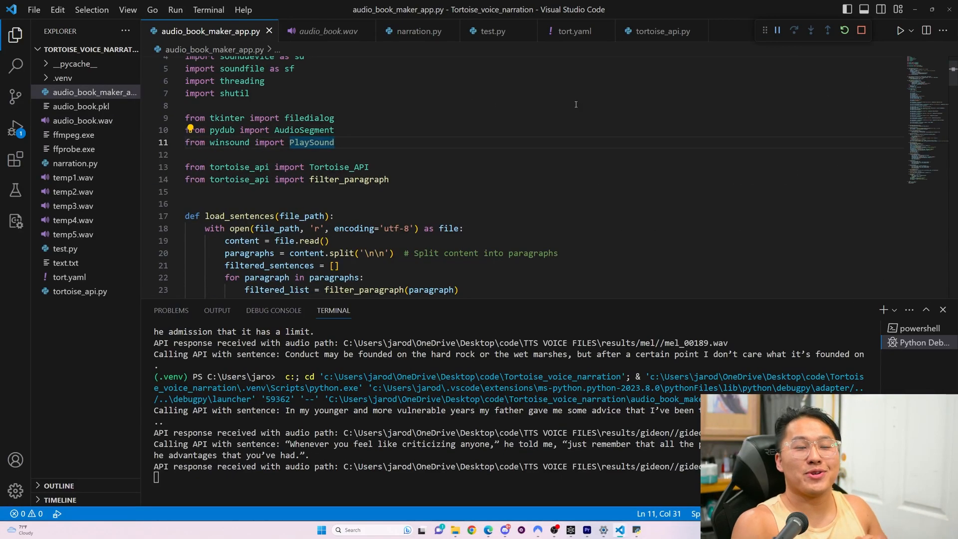